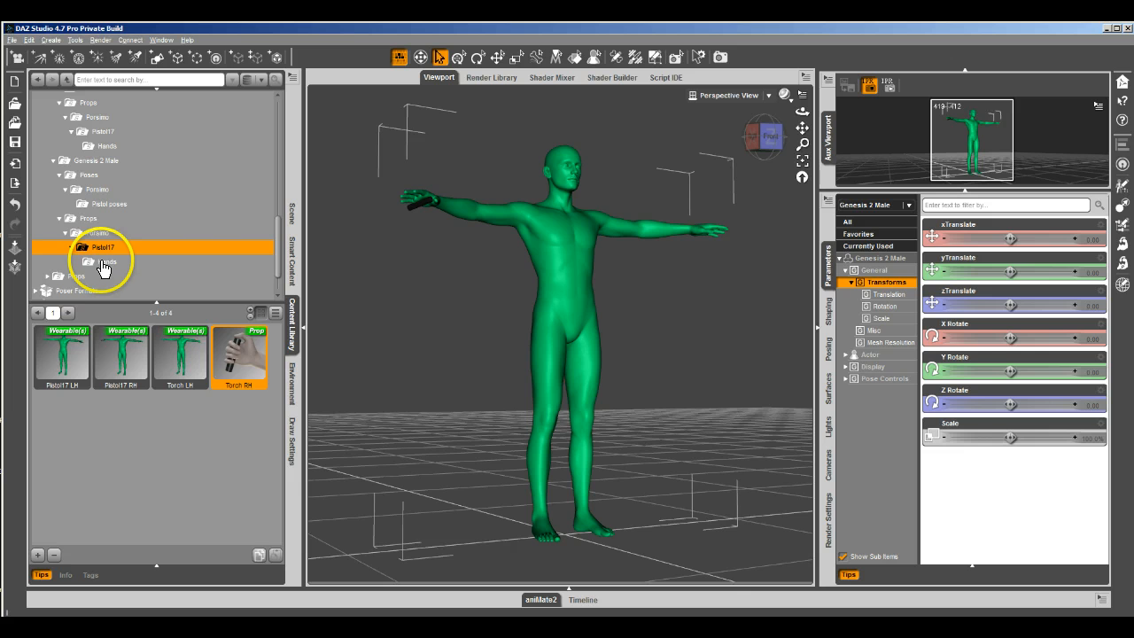
- Apply the Torch RH hand pose from the Pistol17 Hands folder to Genesis 2 Male
{"action": "left_click", "coordinate": [106, 261]}
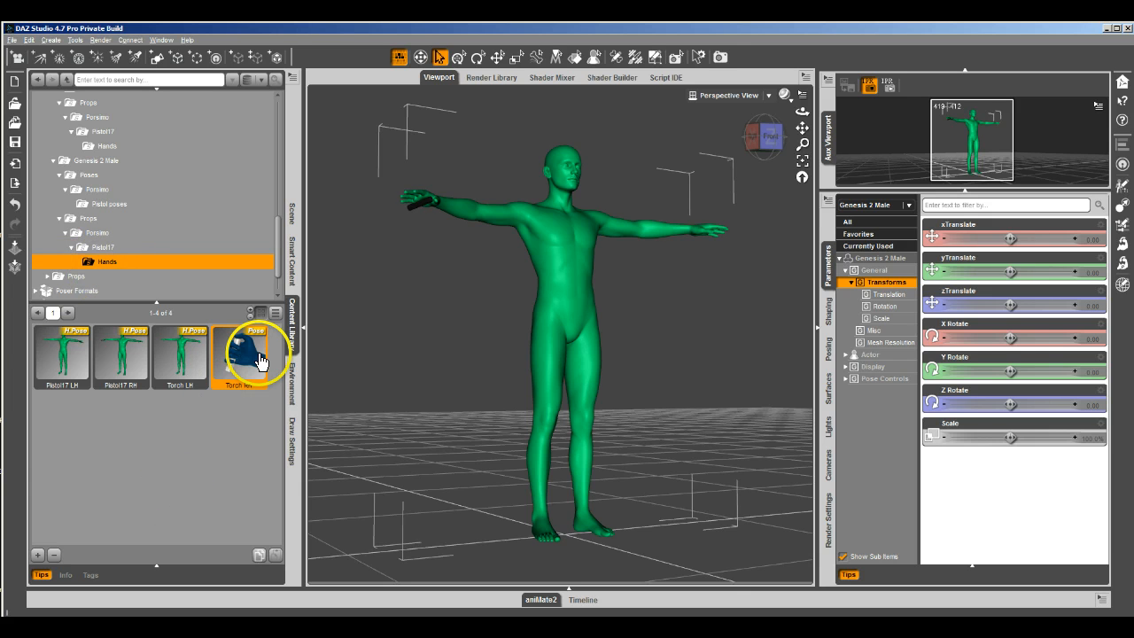
{"action": "double_click", "coordinate": [239, 355]}
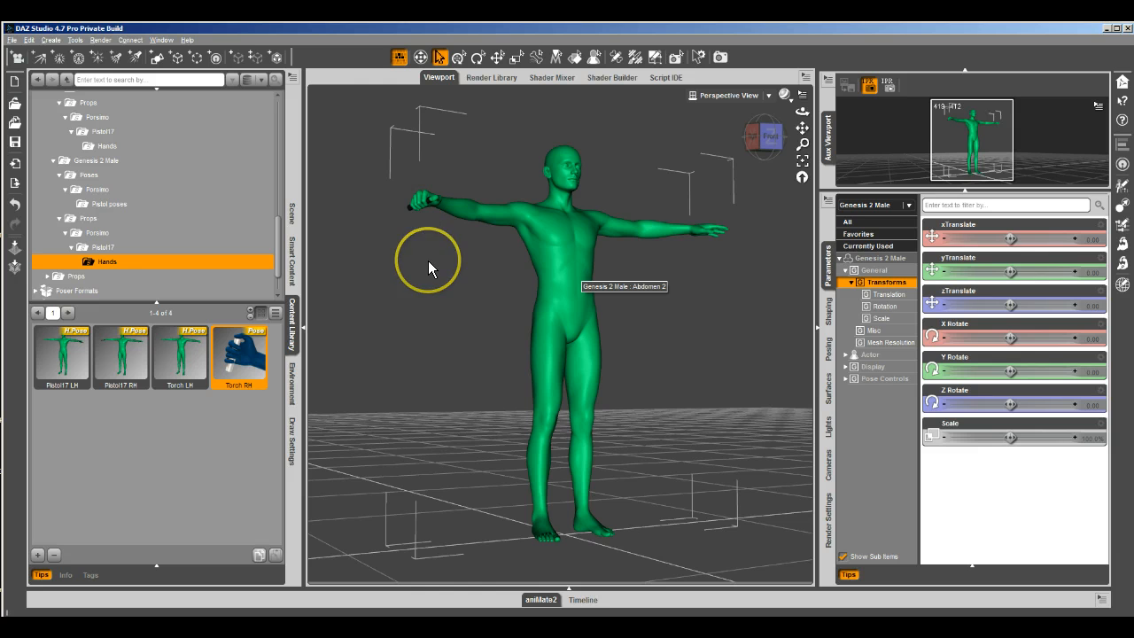
{"action": "mouse_move", "coordinate": [739, 176]}
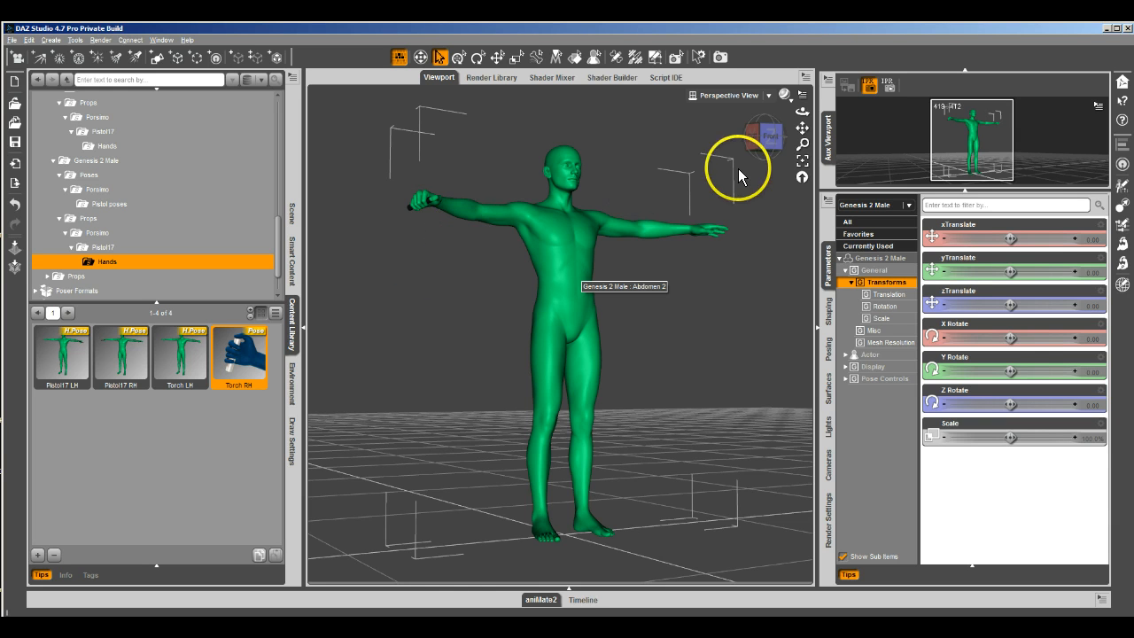
{"action": "mouse_move", "coordinate": [291, 210]}
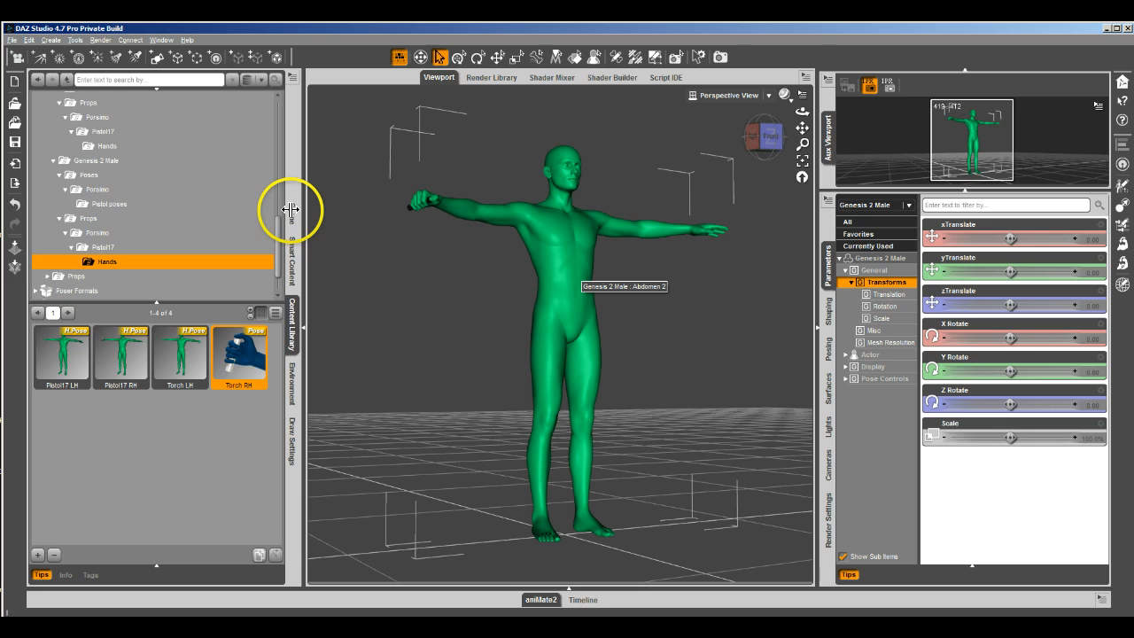
- Select Genesis 2 Male in the Scene hierarchy and begin a Wearable(s) Preset save as Torch RH.duf
{"action": "left_click", "coordinate": [293, 212]}
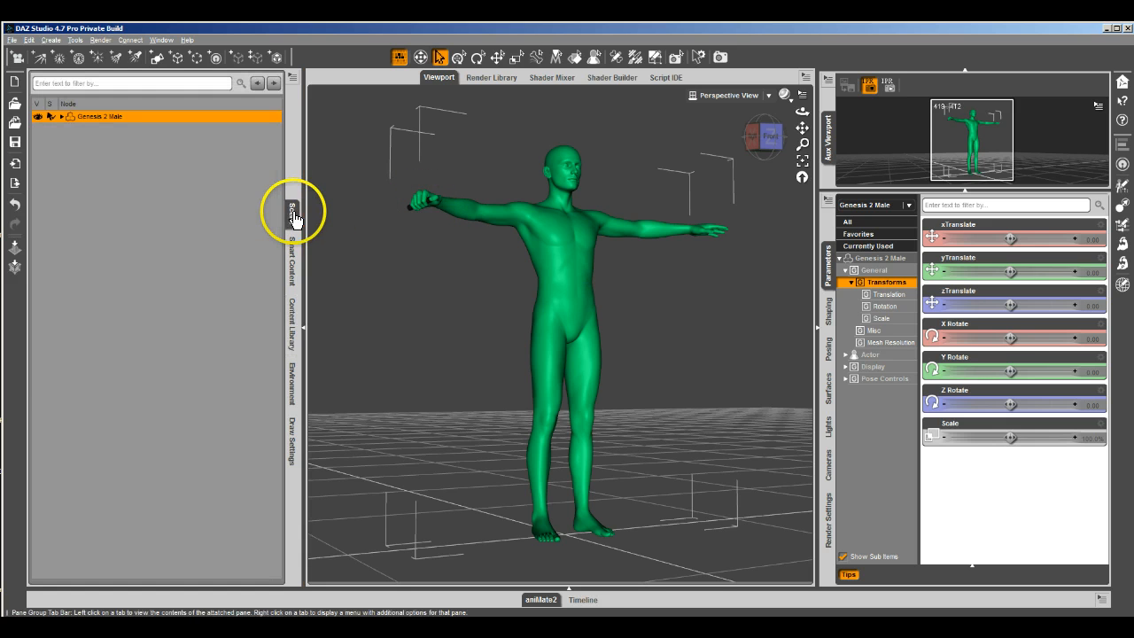
{"action": "left_click", "coordinate": [75, 116]}
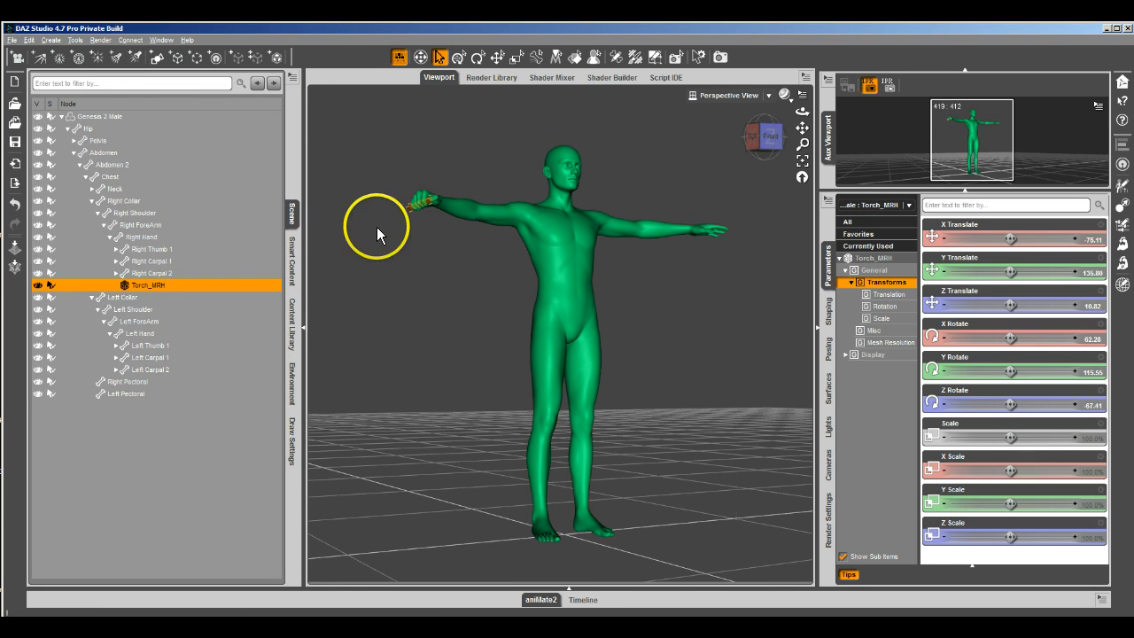
{"action": "mouse_move", "coordinate": [126, 151]}
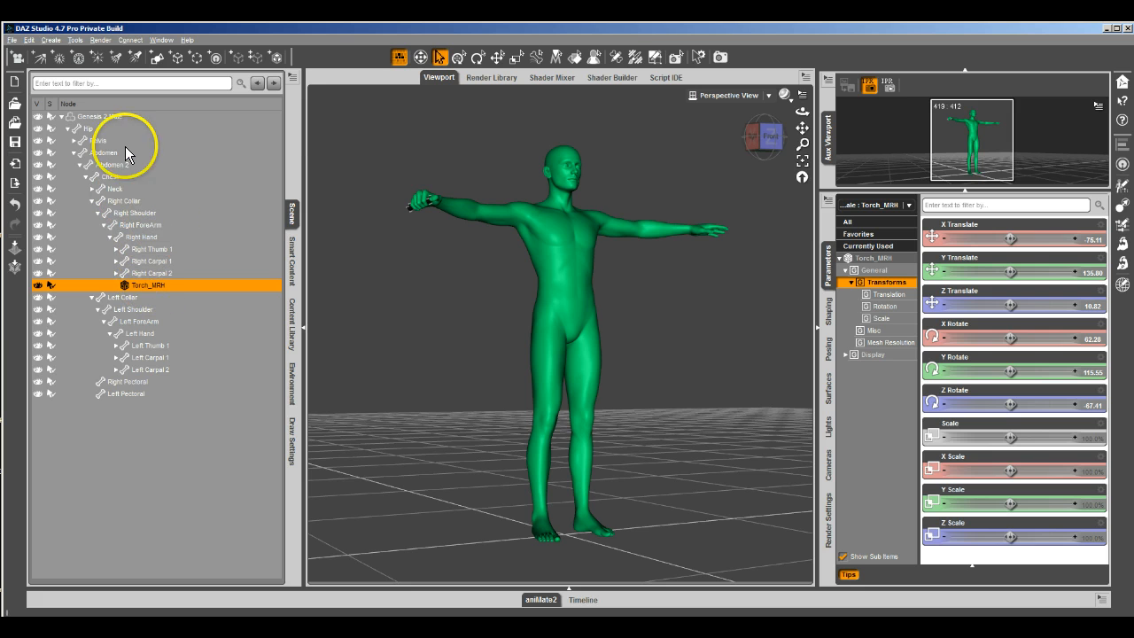
{"action": "left_click", "coordinate": [99, 116]}
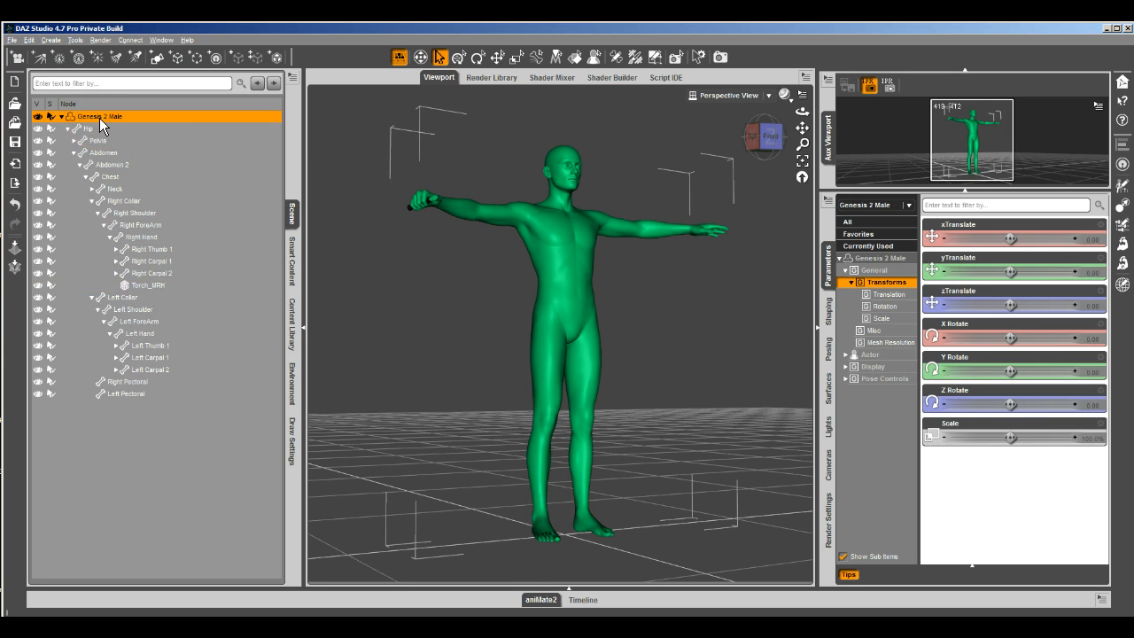
{"action": "left_click", "coordinate": [11, 40]}
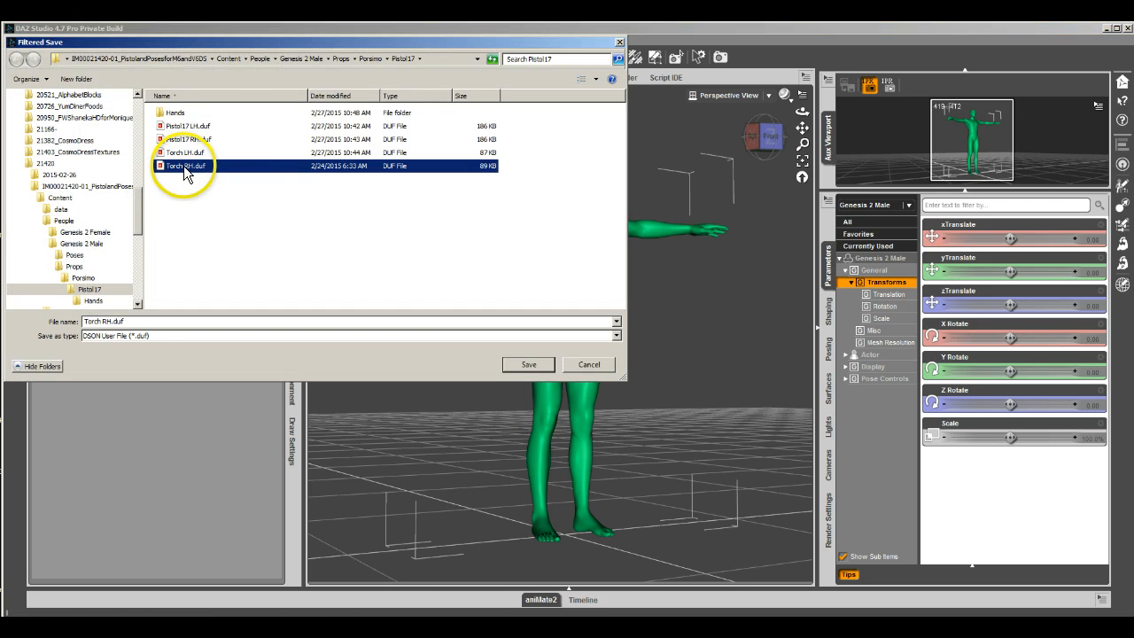
{"action": "mouse_move", "coordinate": [184, 166]}
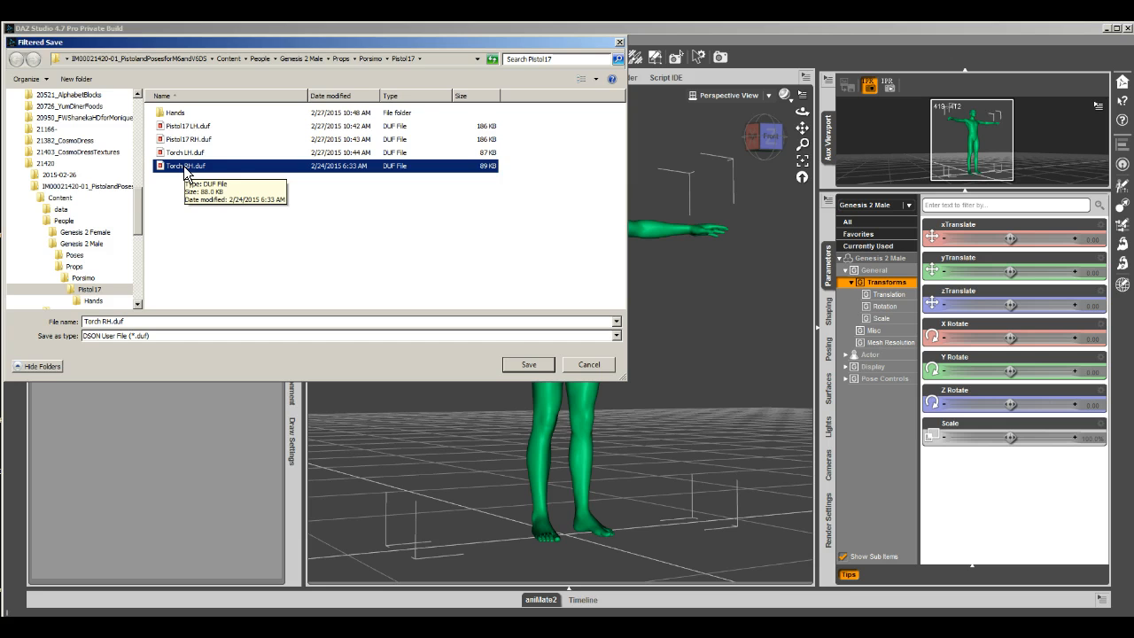
- Save to Torch RH, go to the Pose settings, and collapse the property tree
{"action": "left_click", "coordinate": [528, 364]}
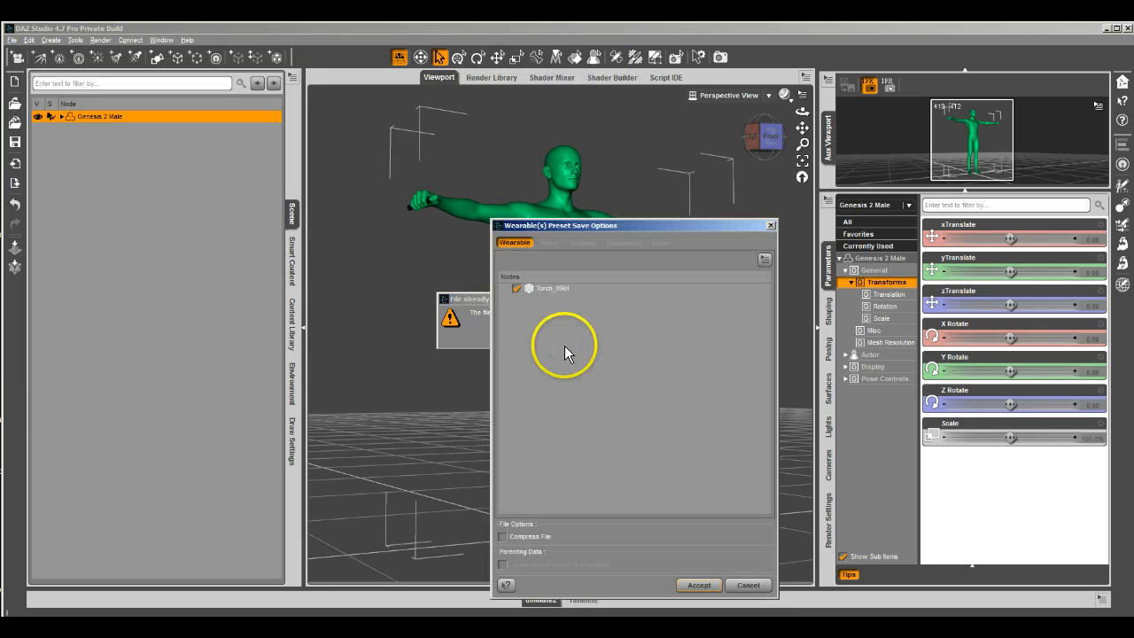
{"action": "left_click", "coordinate": [548, 243]}
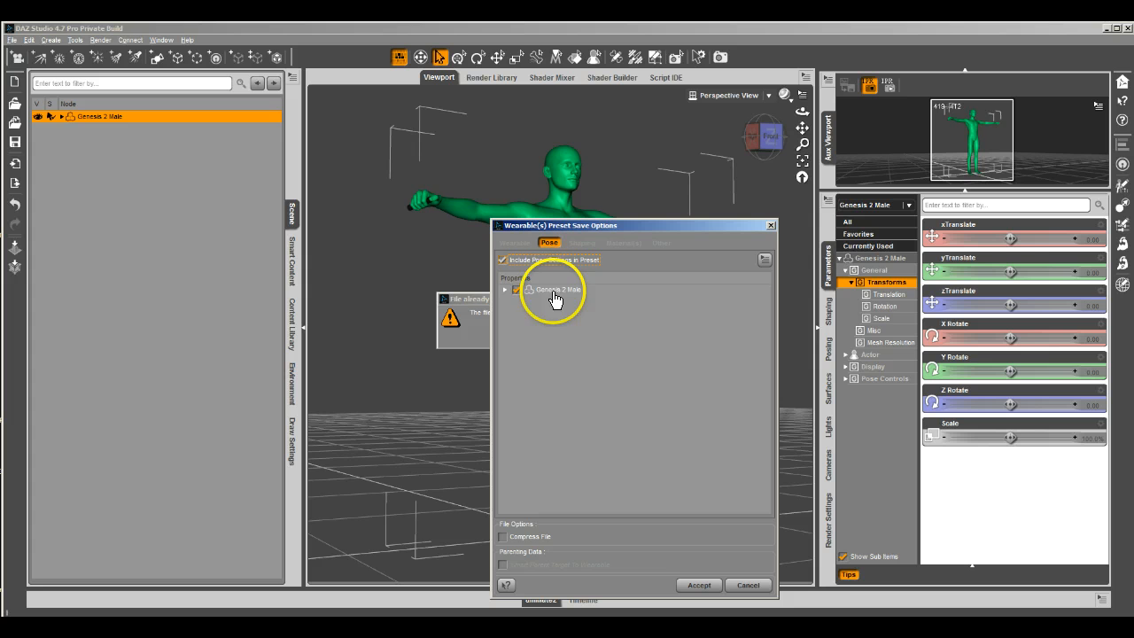
{"action": "right_click", "coordinate": [557, 288]}
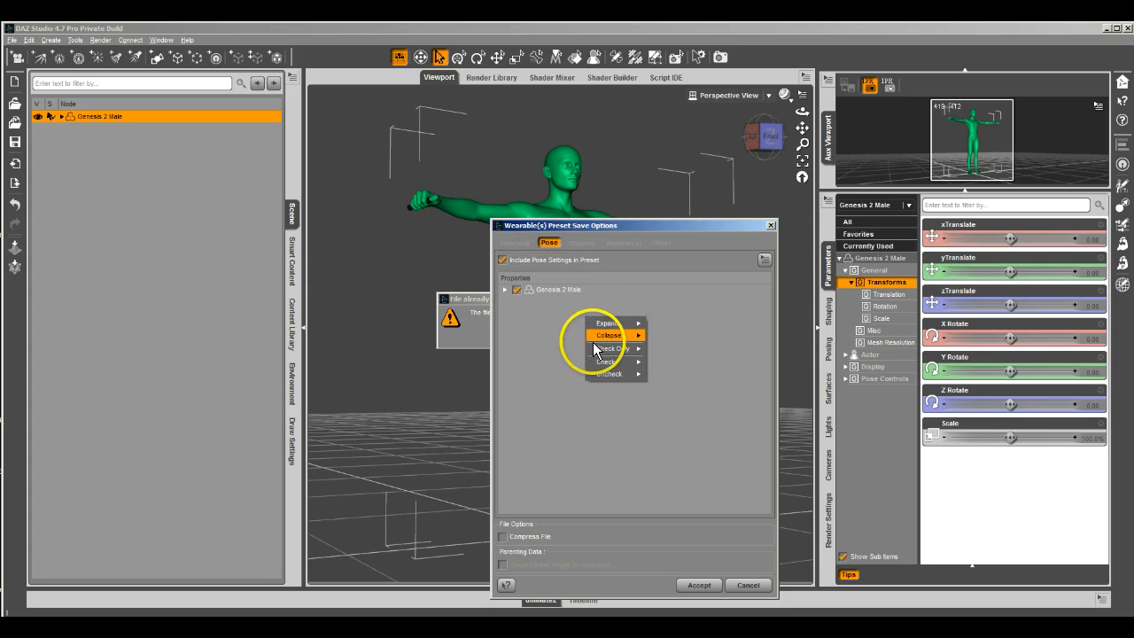
{"action": "left_click", "coordinate": [608, 334]}
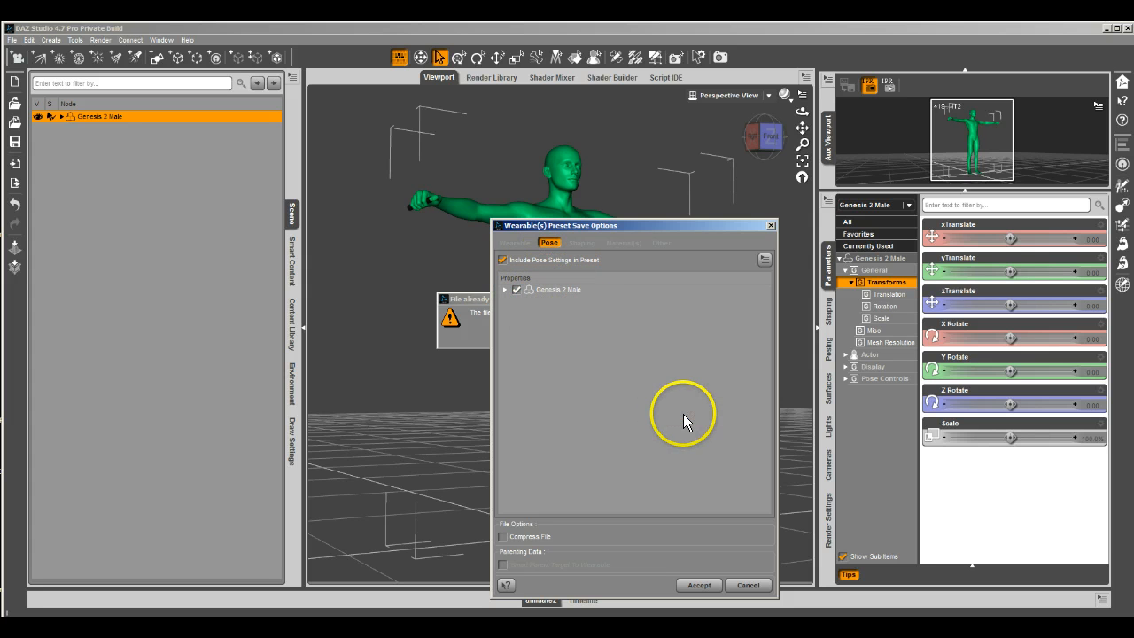
- Expand Genesis 2 Male's hierarchy from Hip down to the right thumb's rotation properties
{"action": "left_click", "coordinate": [517, 289]}
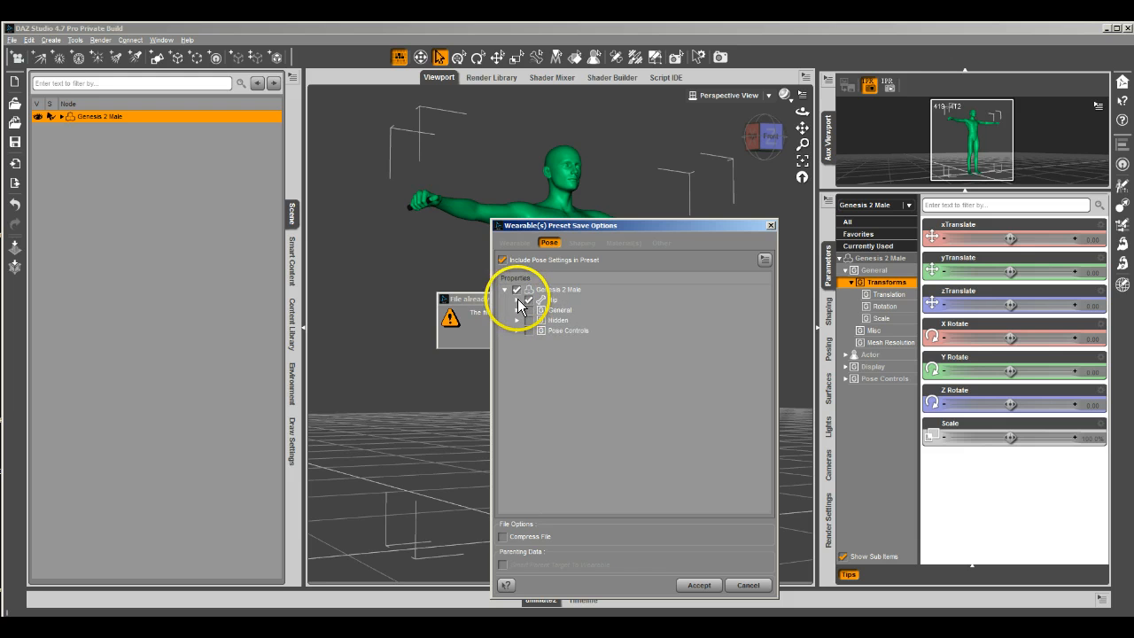
{"action": "left_click", "coordinate": [517, 300]}
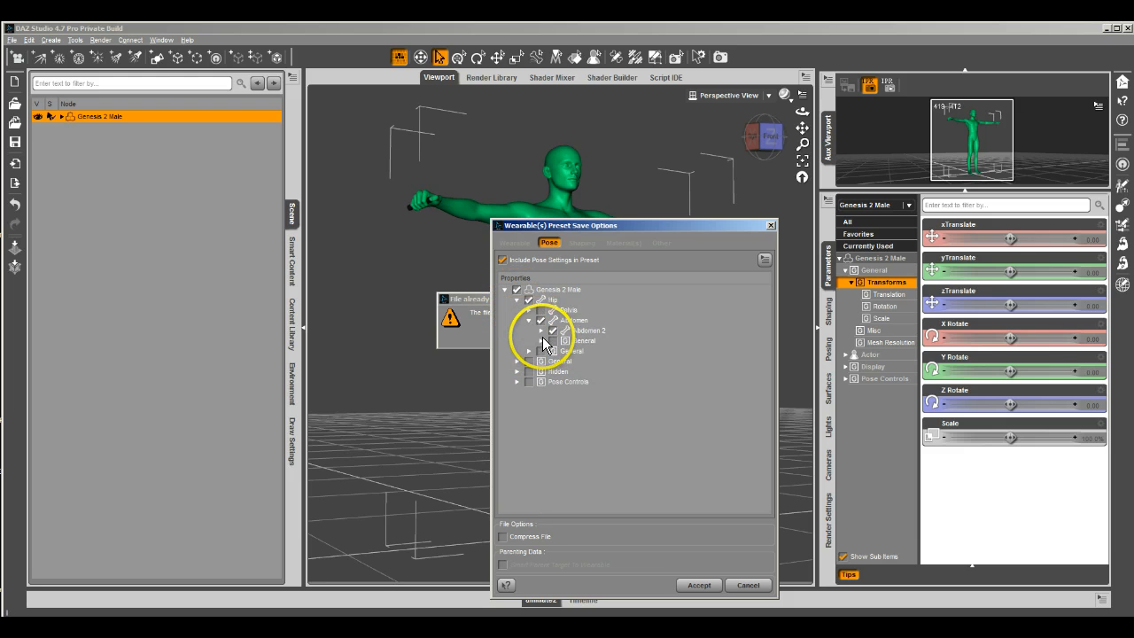
{"action": "left_click", "coordinate": [554, 340]}
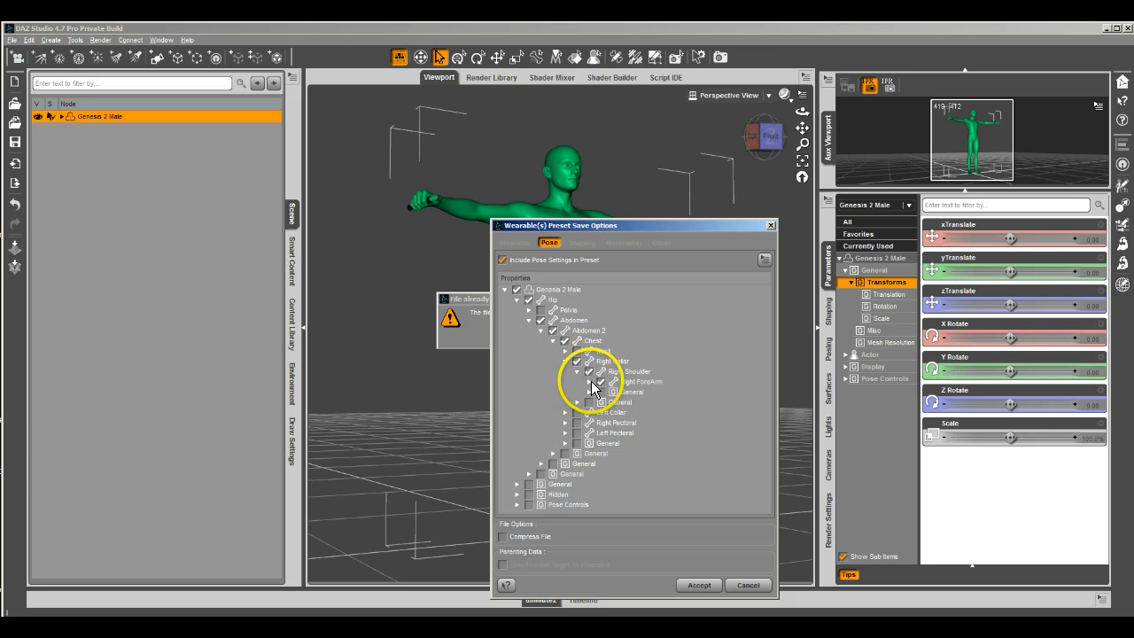
{"action": "left_click", "coordinate": [602, 391]}
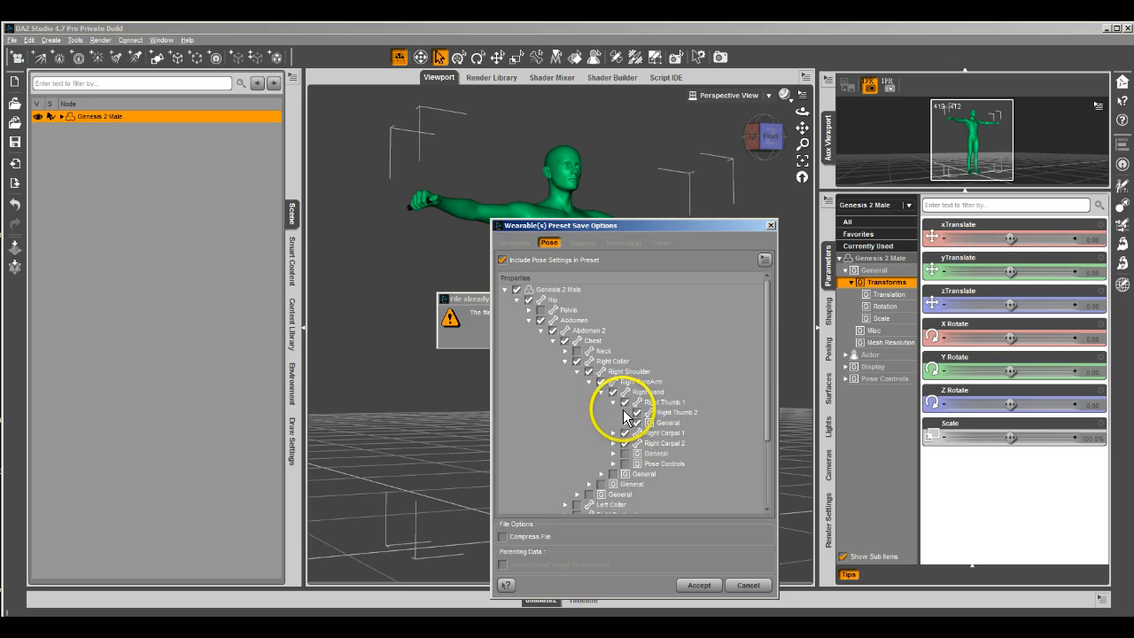
{"action": "left_click", "coordinate": [613, 402]}
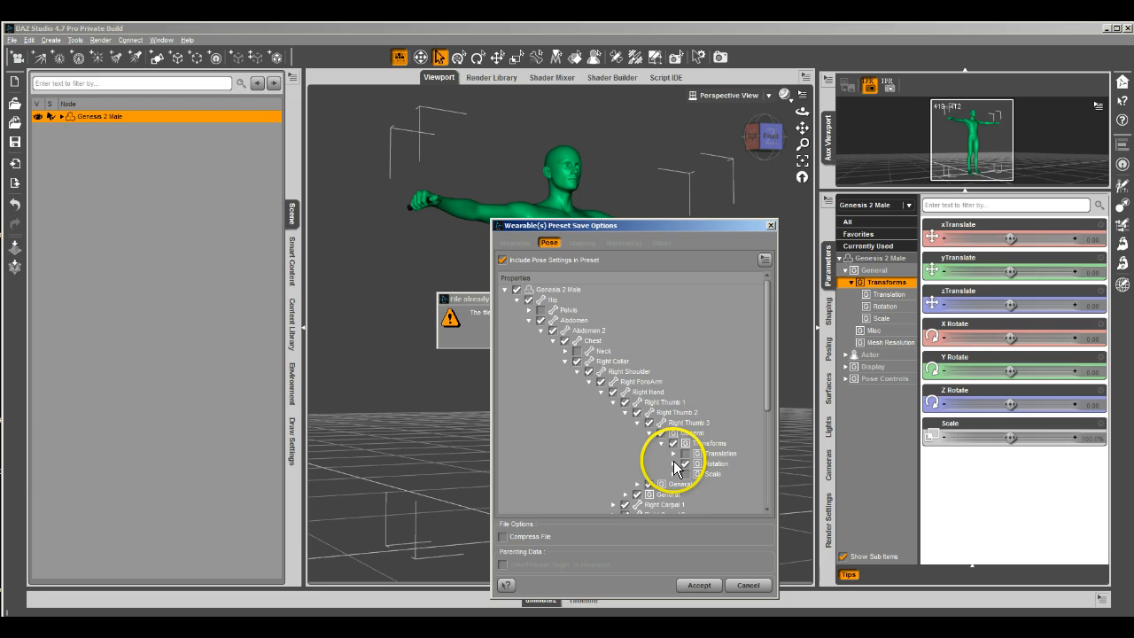
{"action": "left_click", "coordinate": [673, 463]}
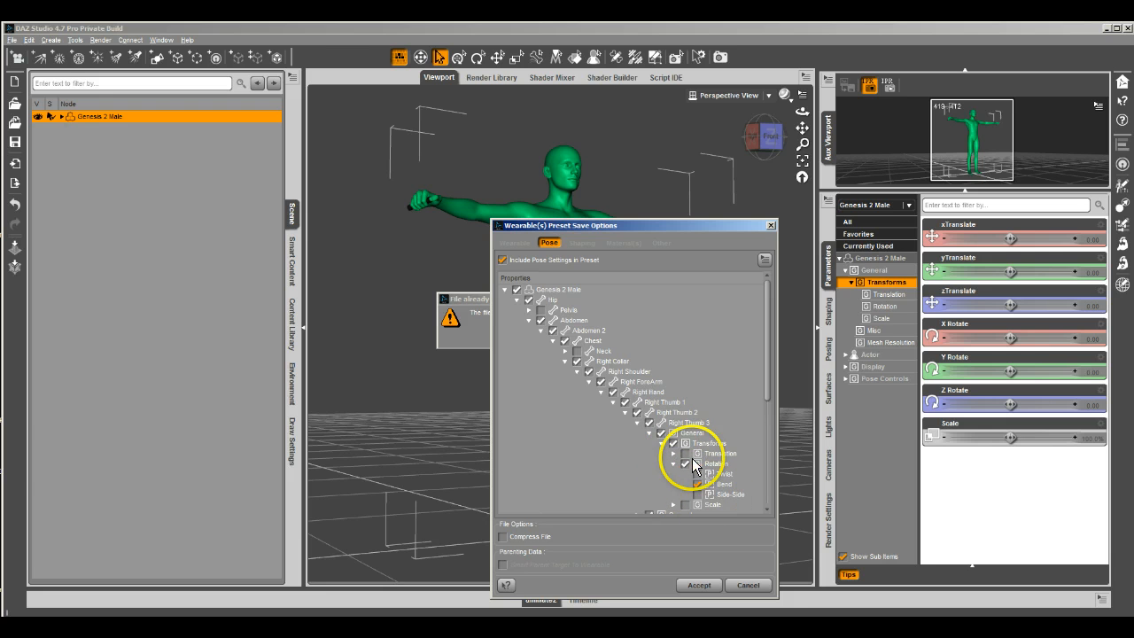
{"action": "scroll", "scroll_direction": "down", "scroll_amount": 3}
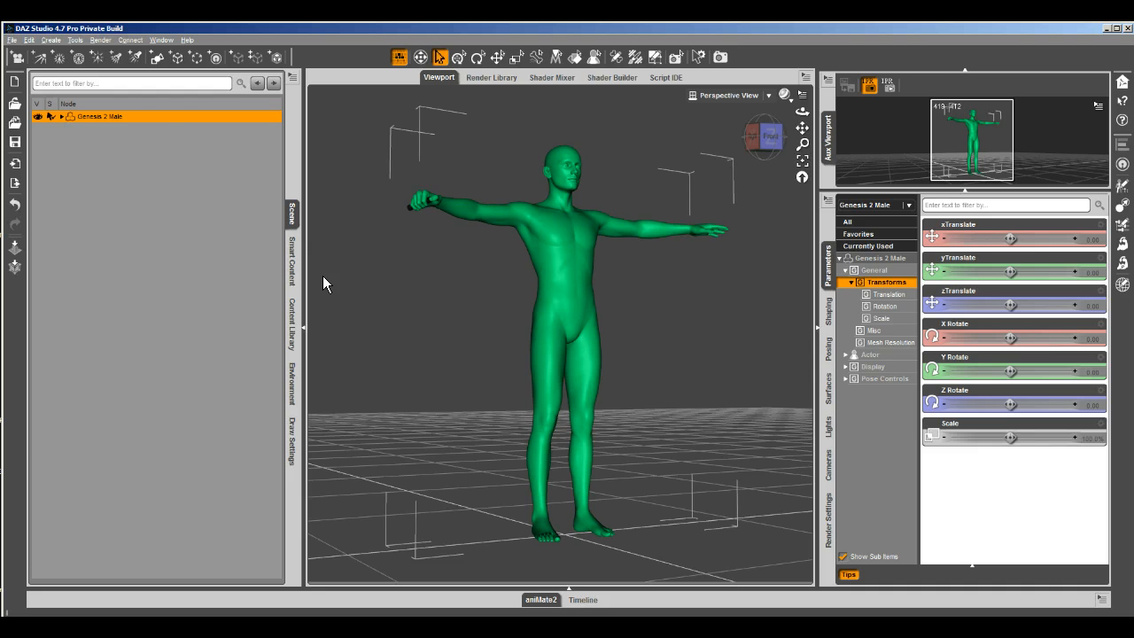
{"action": "mouse_move", "coordinate": [144, 116]}
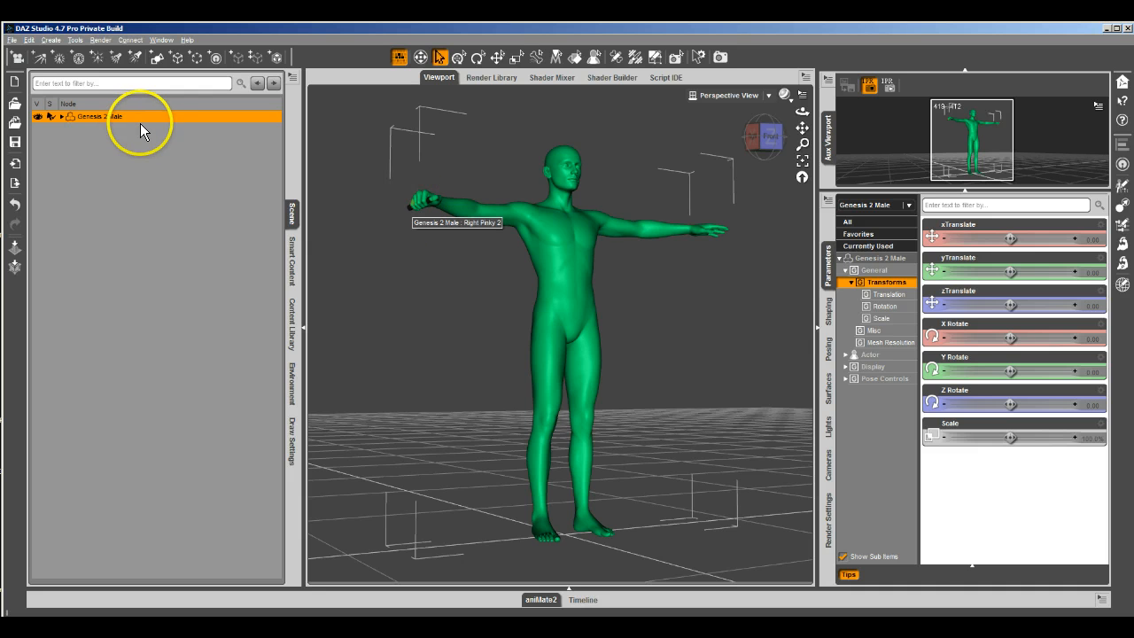
- Start a Hierarchical Pose Preset save of Genesis 2 Male to Torch RH.duf in Hands
{"action": "left_click", "coordinate": [12, 39]}
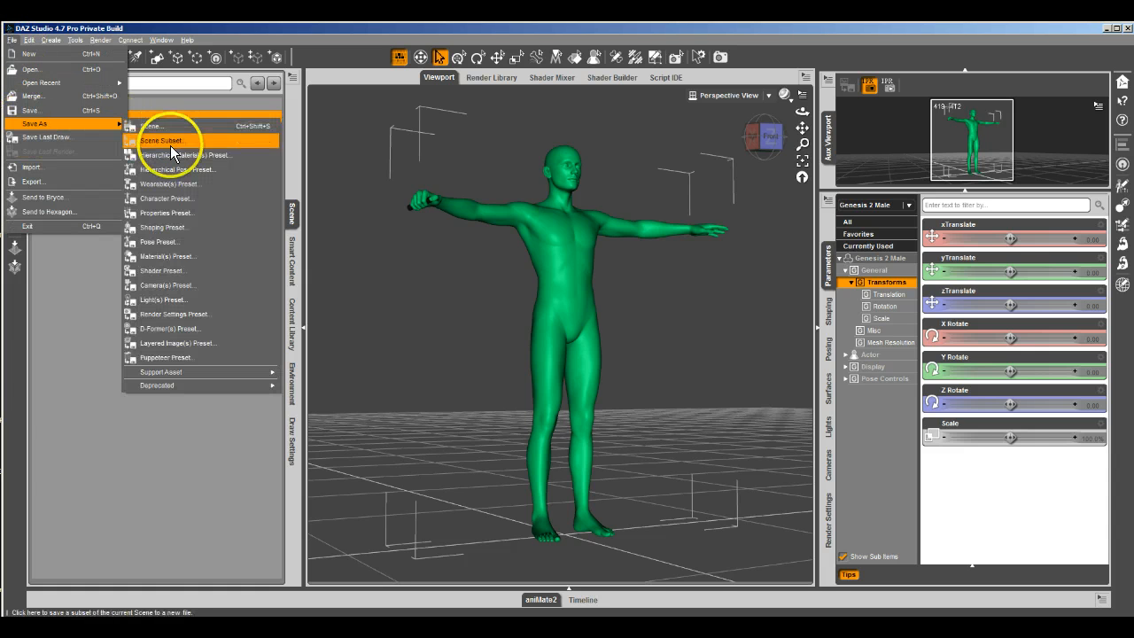
{"action": "left_click", "coordinate": [161, 140]}
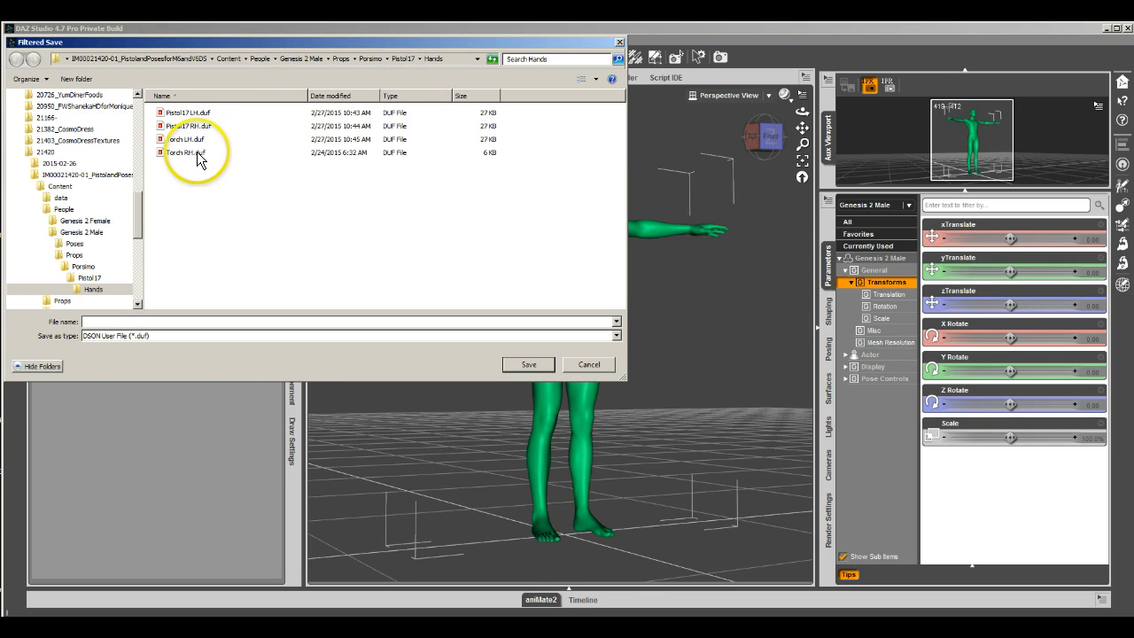
{"action": "left_click", "coordinate": [528, 364]}
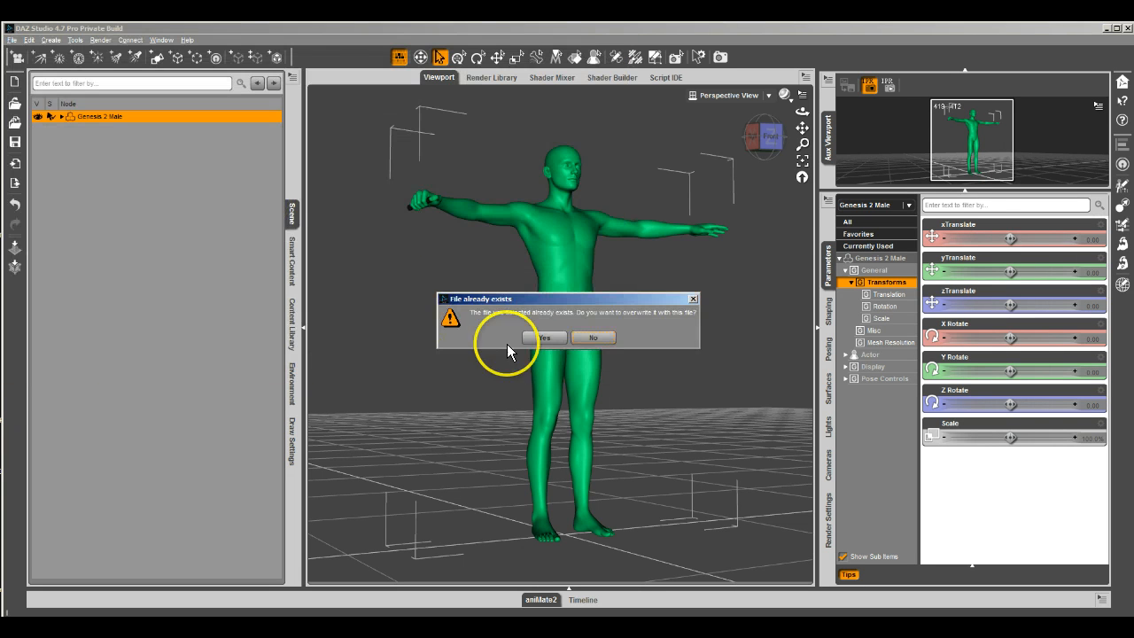
- Overwrite Torch RH, uncheck all nodes, expand Hip to Right Hand, and accept the preset
{"action": "left_click", "coordinate": [544, 337]}
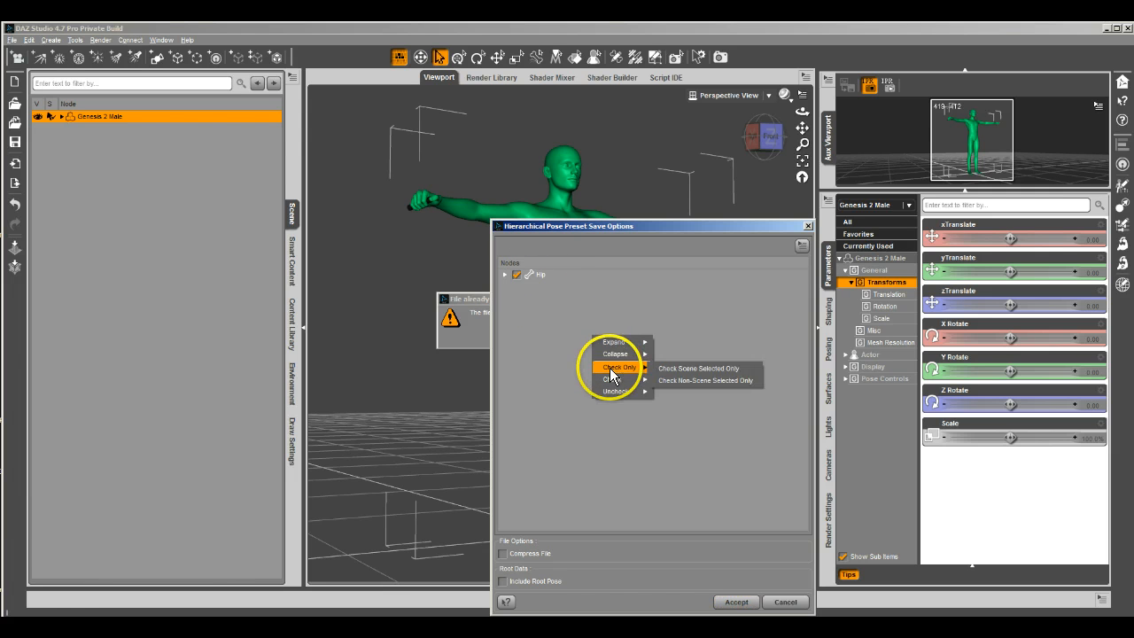
{"action": "mouse_move", "coordinate": [617, 392]}
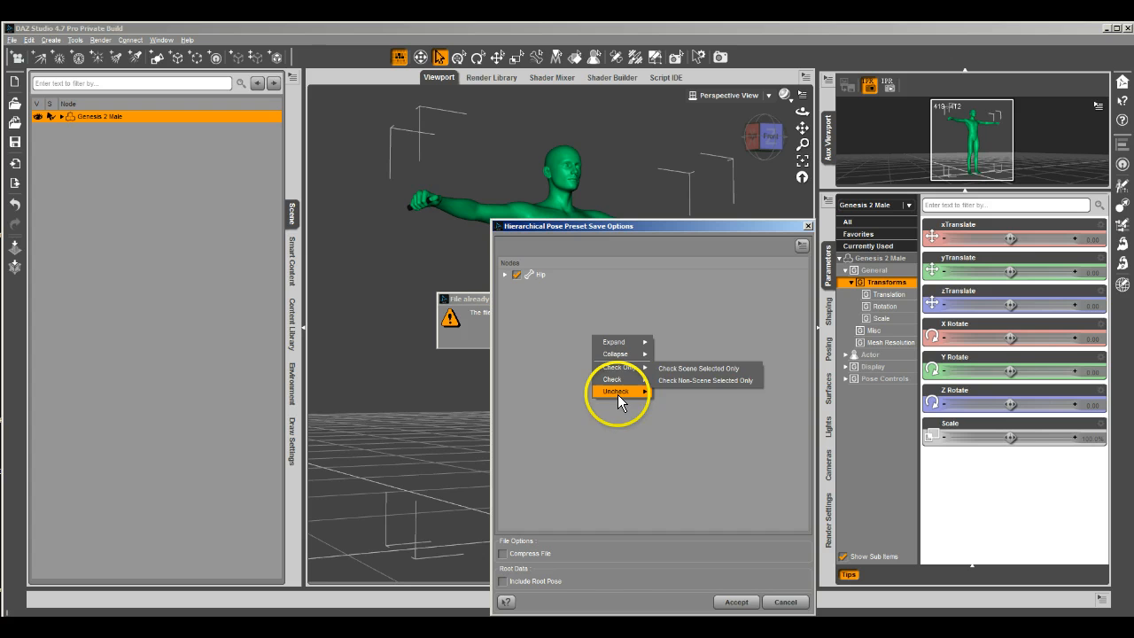
{"action": "left_click", "coordinate": [614, 391]}
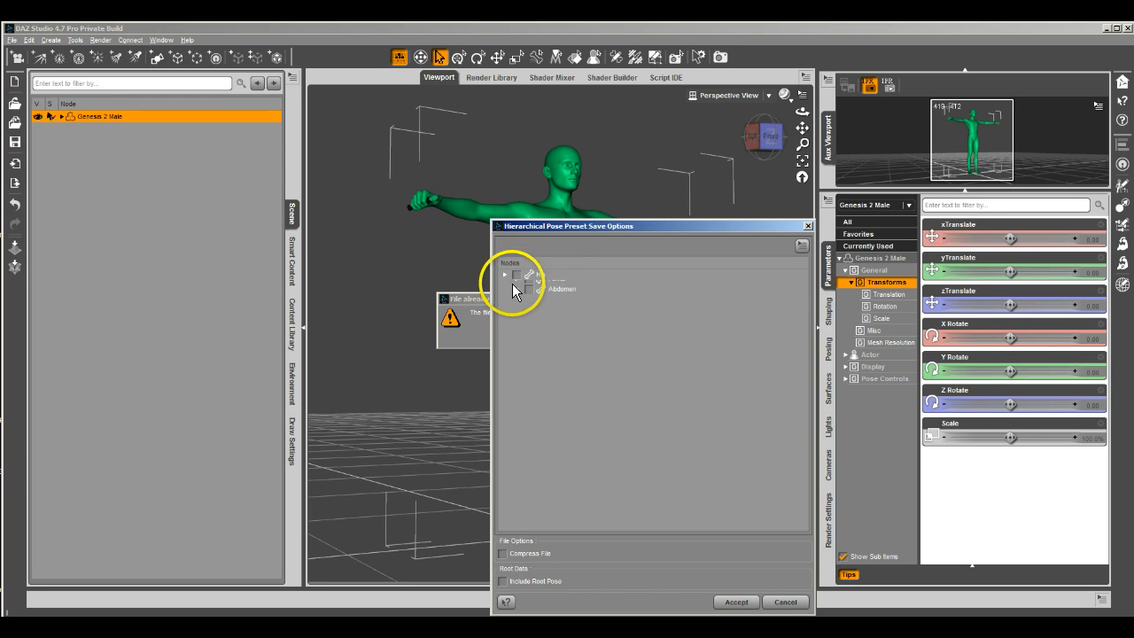
{"action": "left_click", "coordinate": [504, 273]}
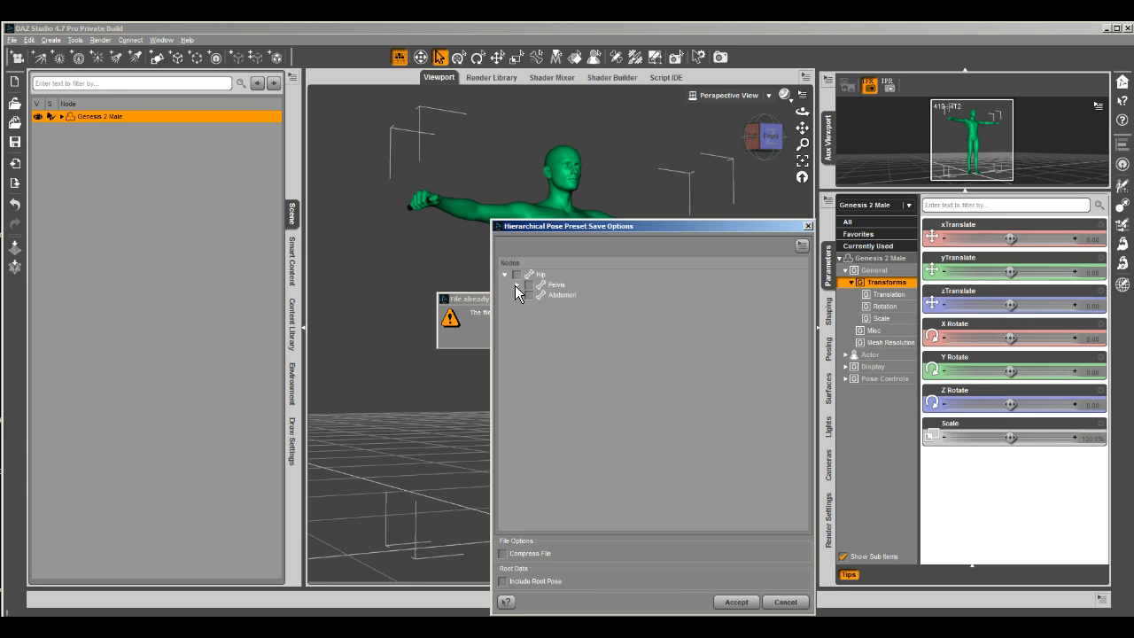
{"action": "left_click", "coordinate": [529, 294]}
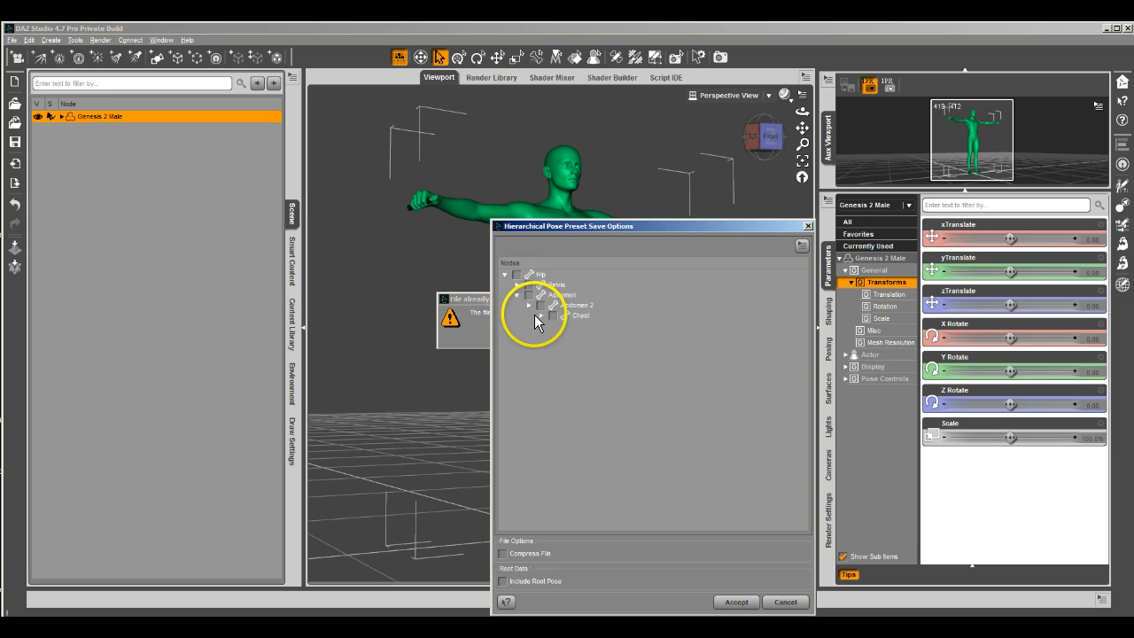
{"action": "left_click", "coordinate": [542, 315]}
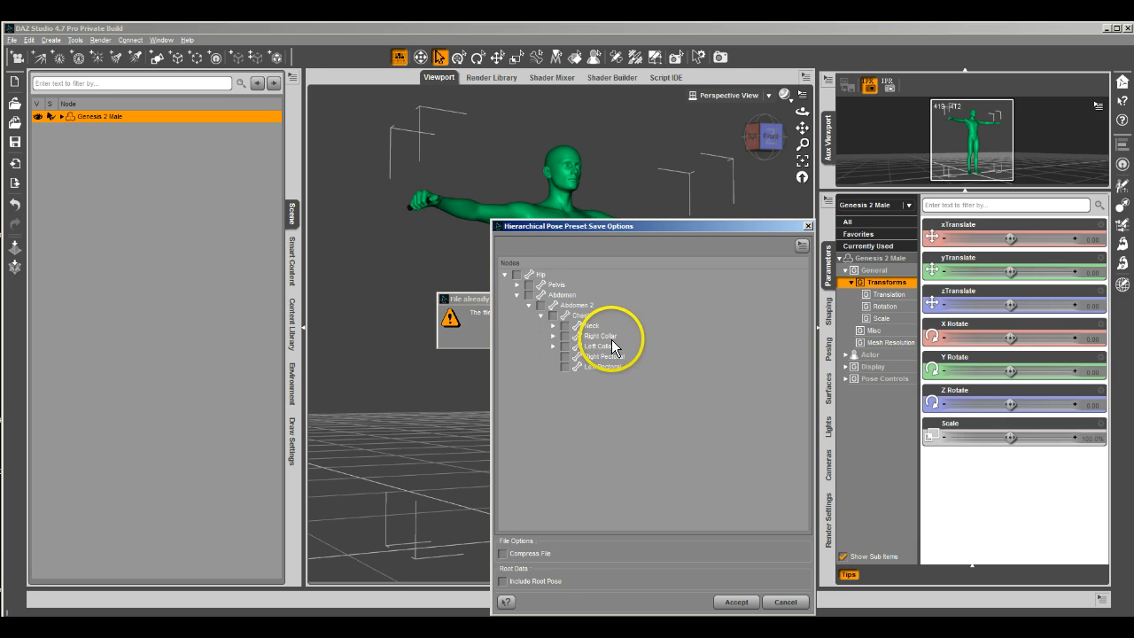
{"action": "left_click", "coordinate": [552, 346]}
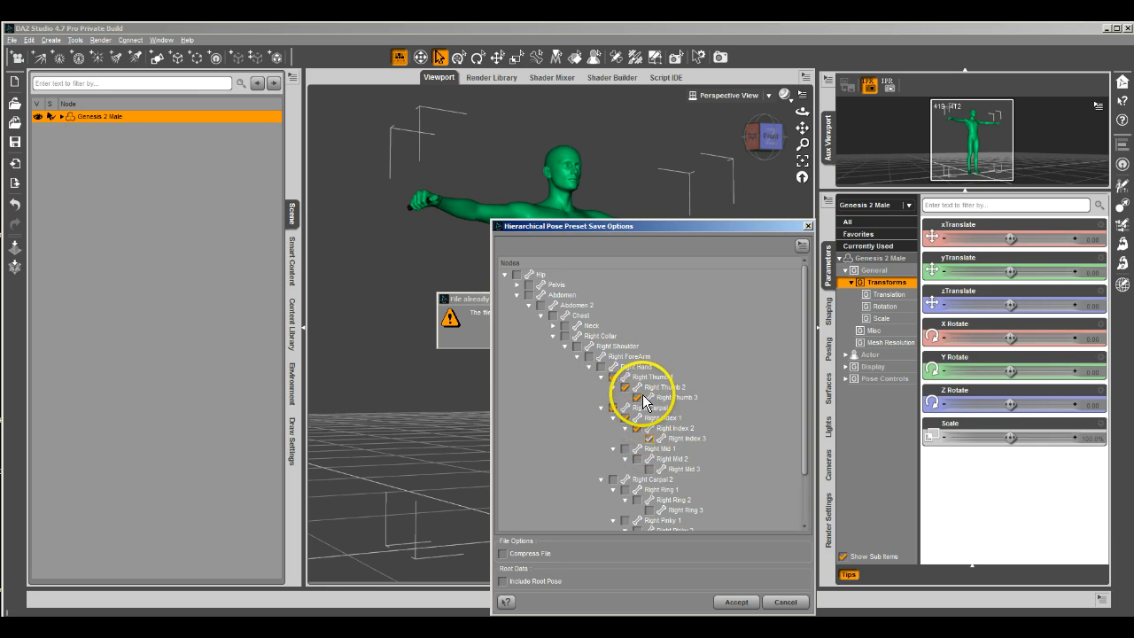
{"action": "scroll", "scroll_direction": "down", "scroll_amount": 3}
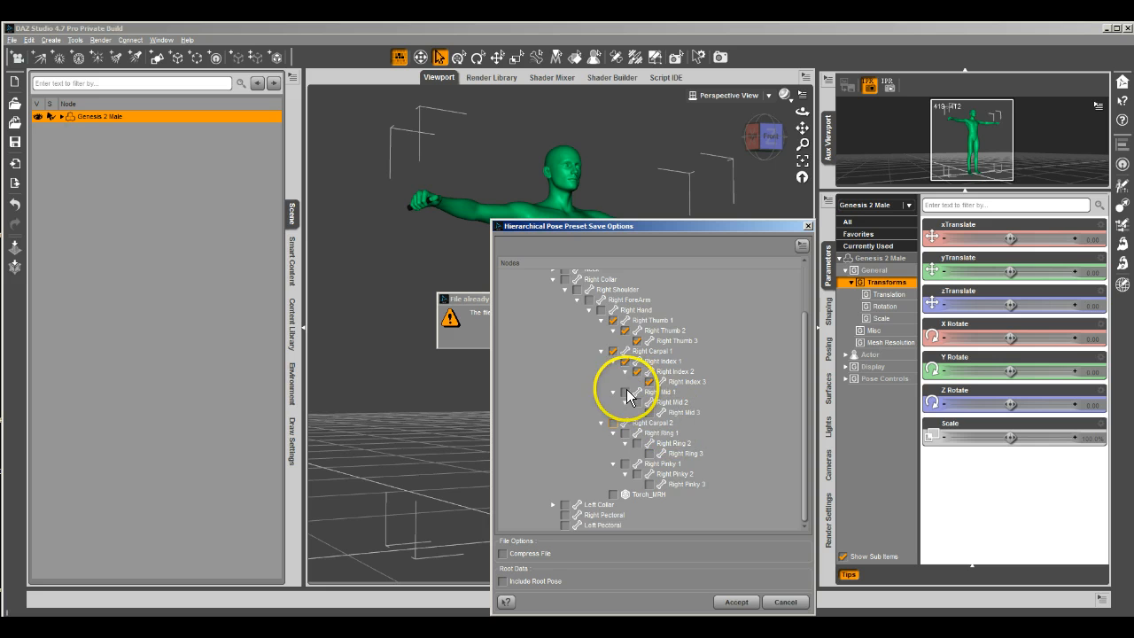
{"action": "mouse_move", "coordinate": [623, 437]}
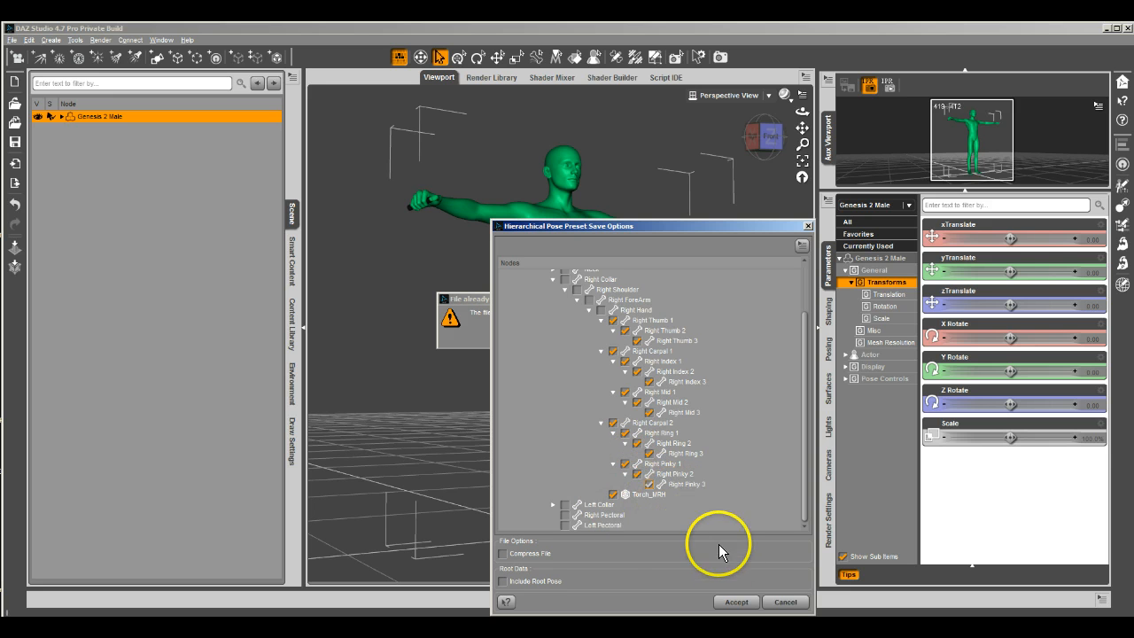
{"action": "left_click", "coordinate": [734, 602]}
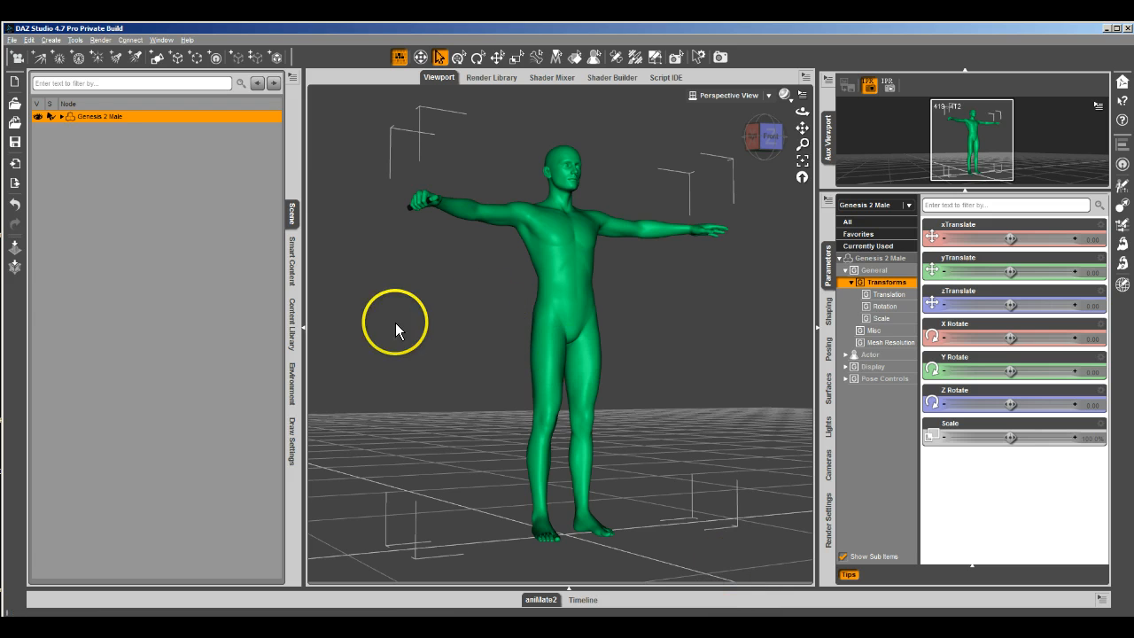
- Refresh the Props > Porsimo > Pistol17 folder in the Content Library to show updated presets
{"action": "left_click", "coordinate": [292, 325]}
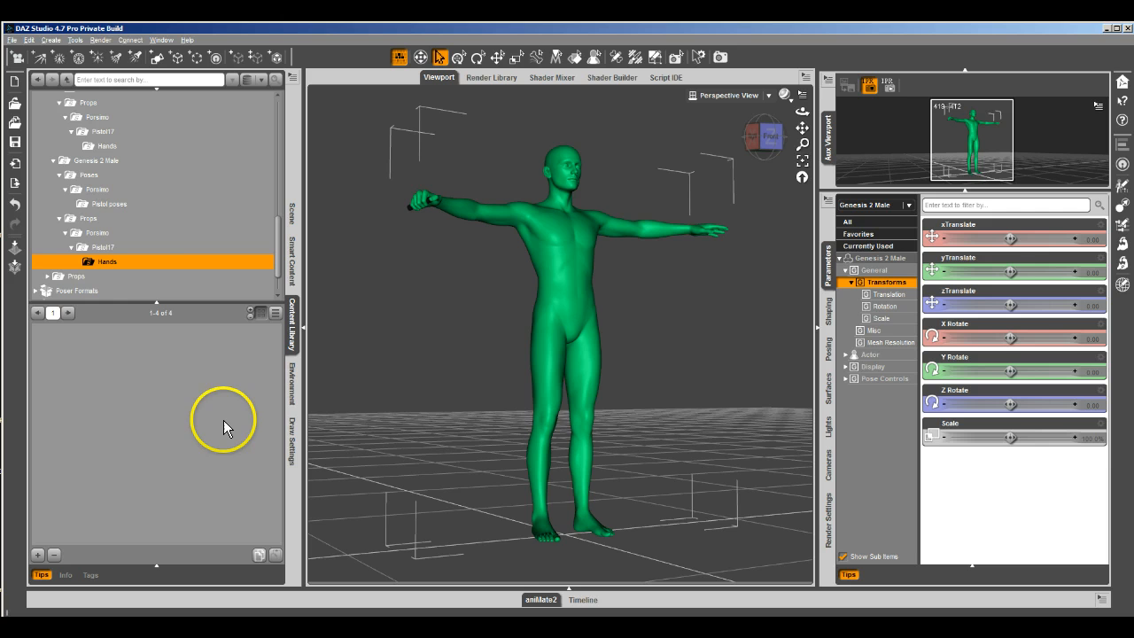
{"action": "left_click", "coordinate": [102, 247]}
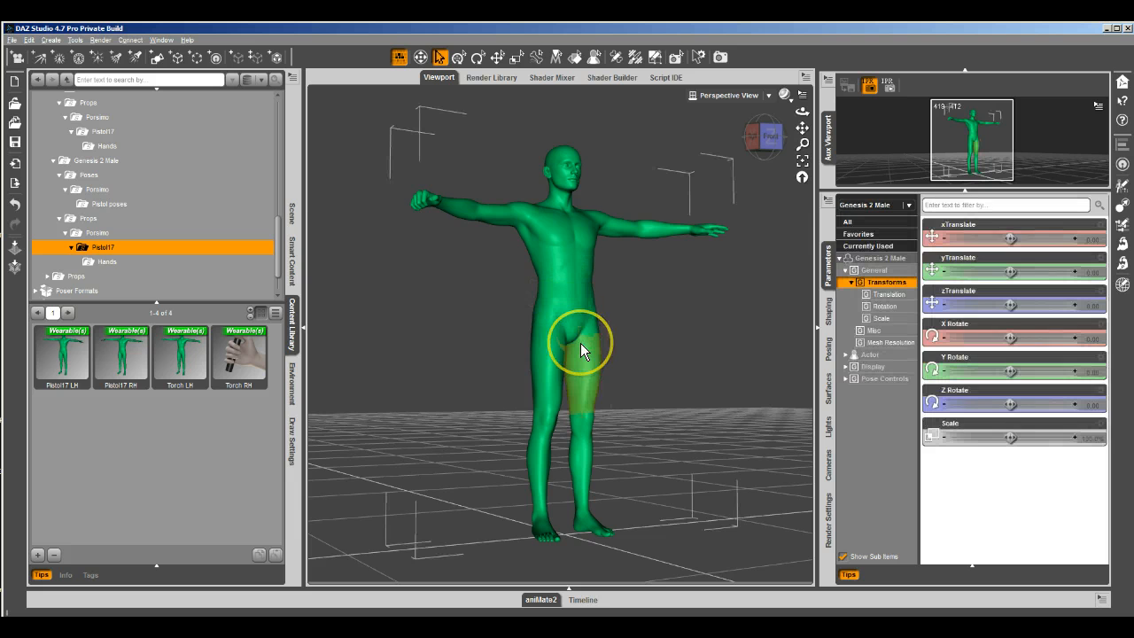
{"action": "mouse_move", "coordinate": [638, 320]}
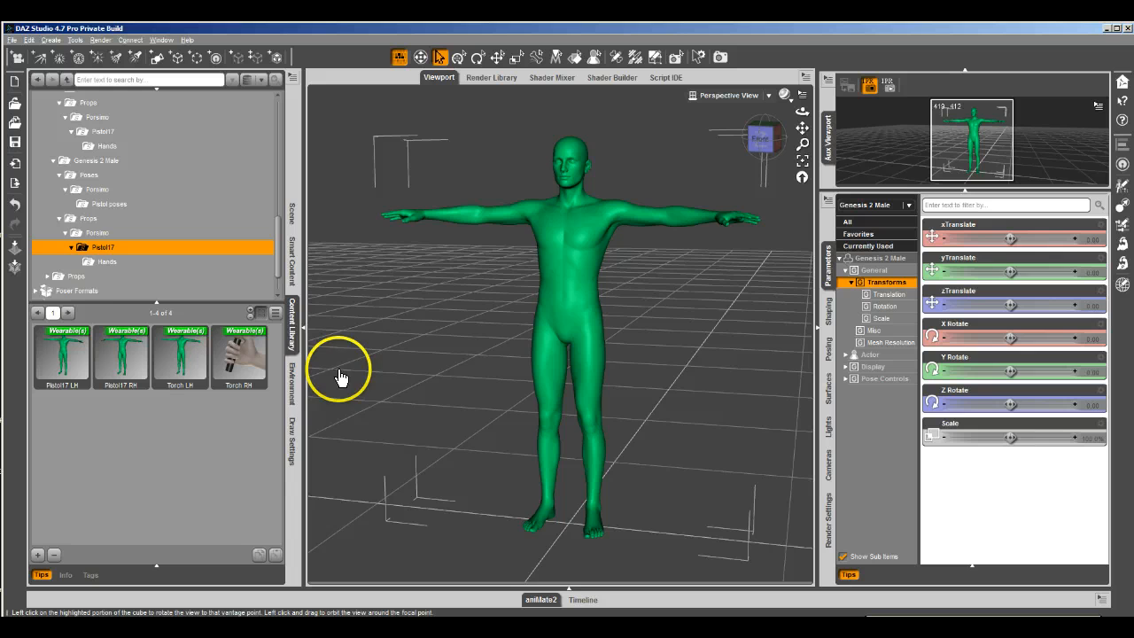
{"action": "right_click", "coordinate": [195, 473]}
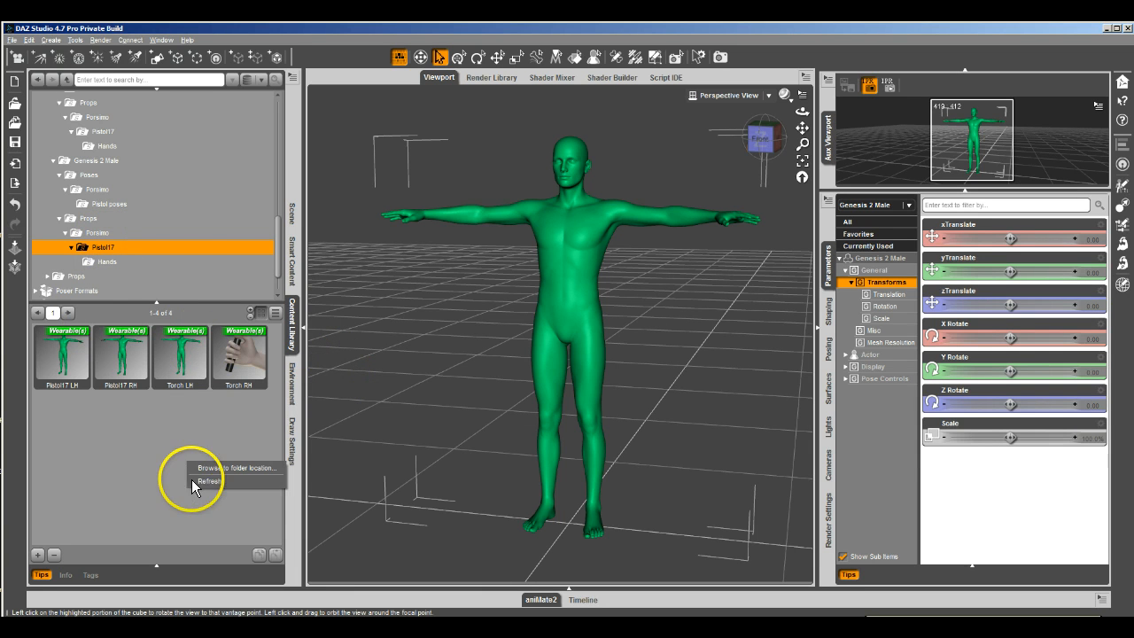
{"action": "mouse_move", "coordinate": [239, 355]}
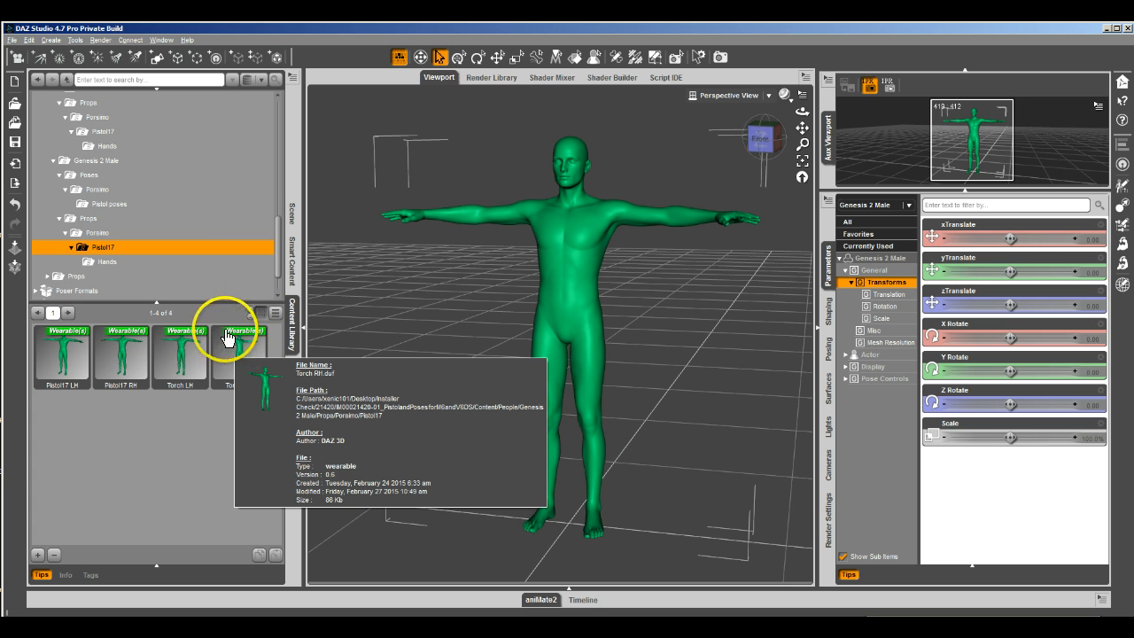
{"action": "mouse_move", "coordinate": [257, 438]}
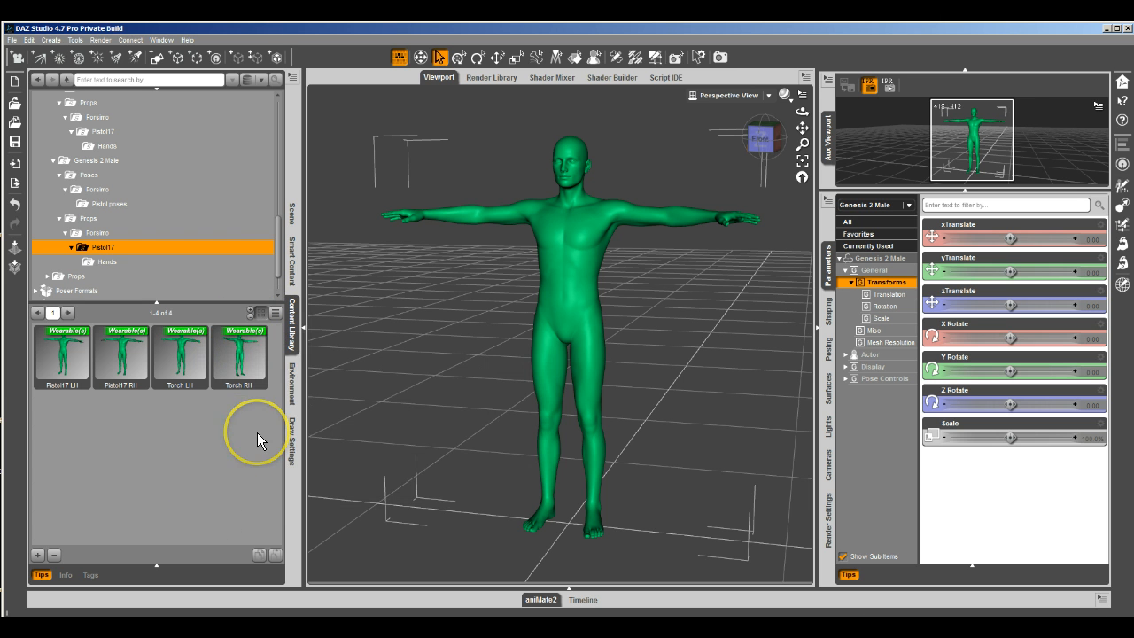
{"action": "mouse_move", "coordinate": [217, 434]}
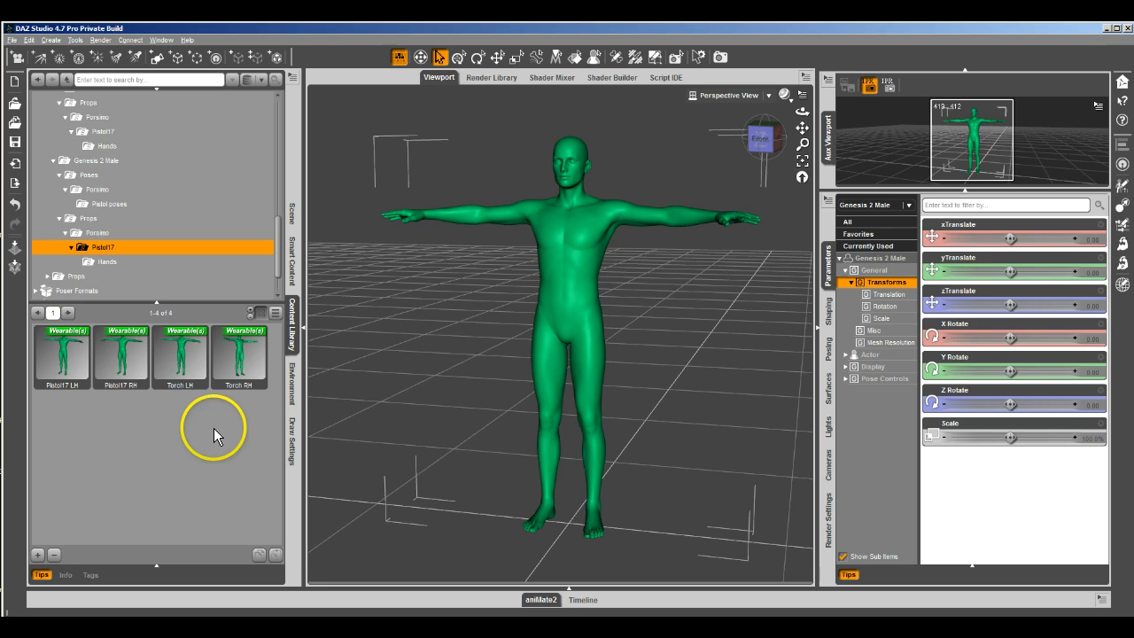
{"action": "mouse_move", "coordinate": [124, 355]}
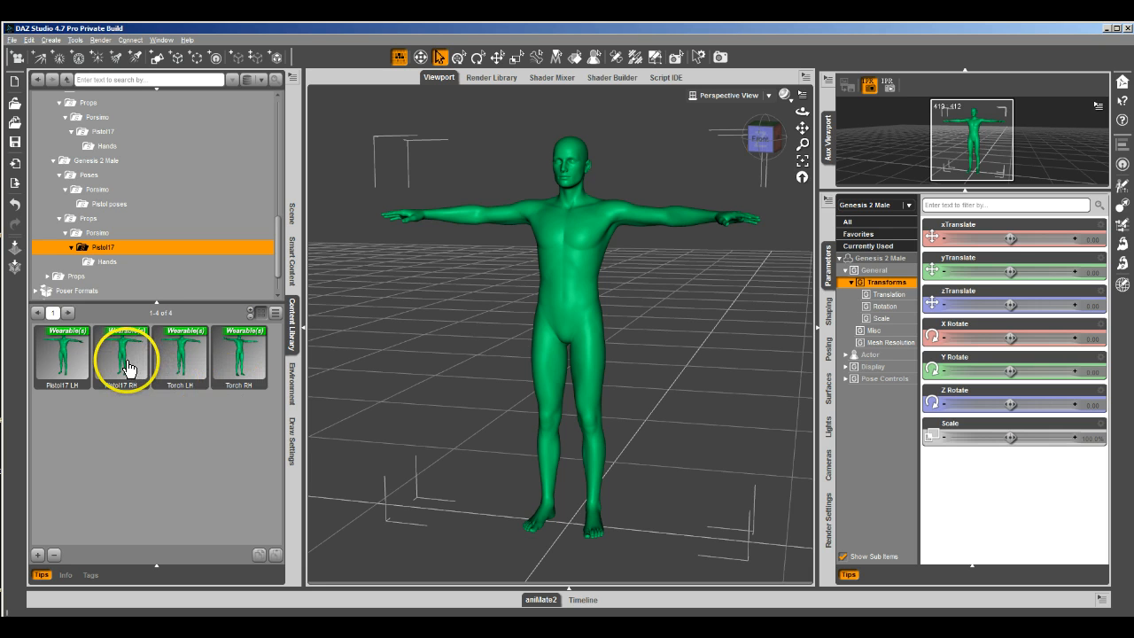
- Load the Pistol17 wearable, apply pistol pose 08, then return to the Pistol17 presets
{"action": "double_click", "coordinate": [121, 355]}
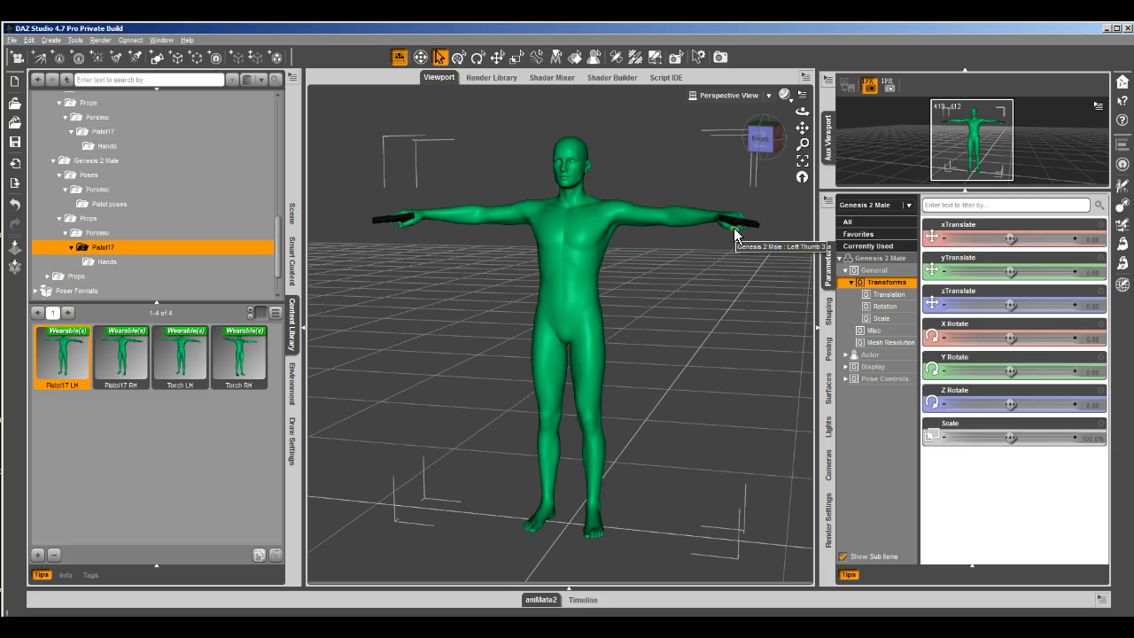
{"action": "mouse_move", "coordinate": [187, 264]}
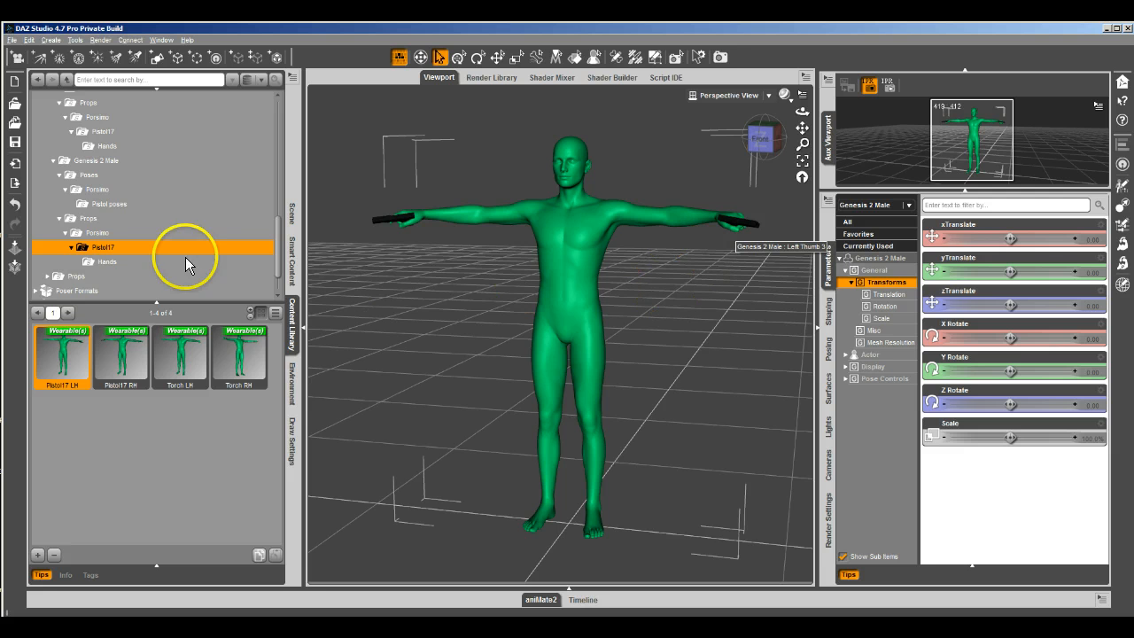
{"action": "left_click", "coordinate": [108, 203]}
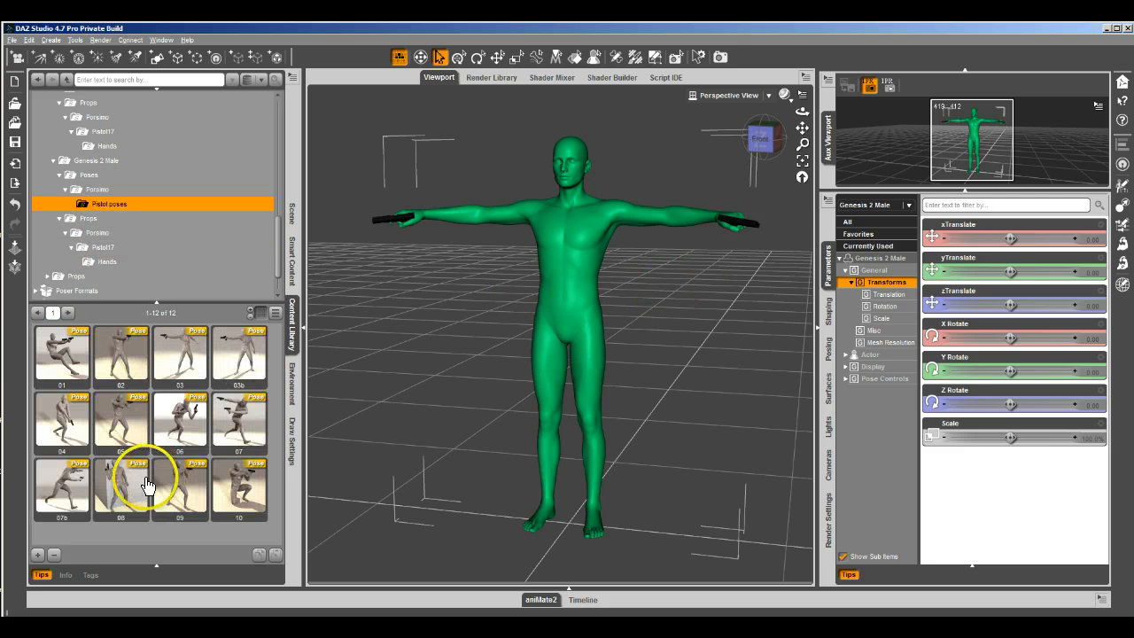
{"action": "double_click", "coordinate": [121, 487]}
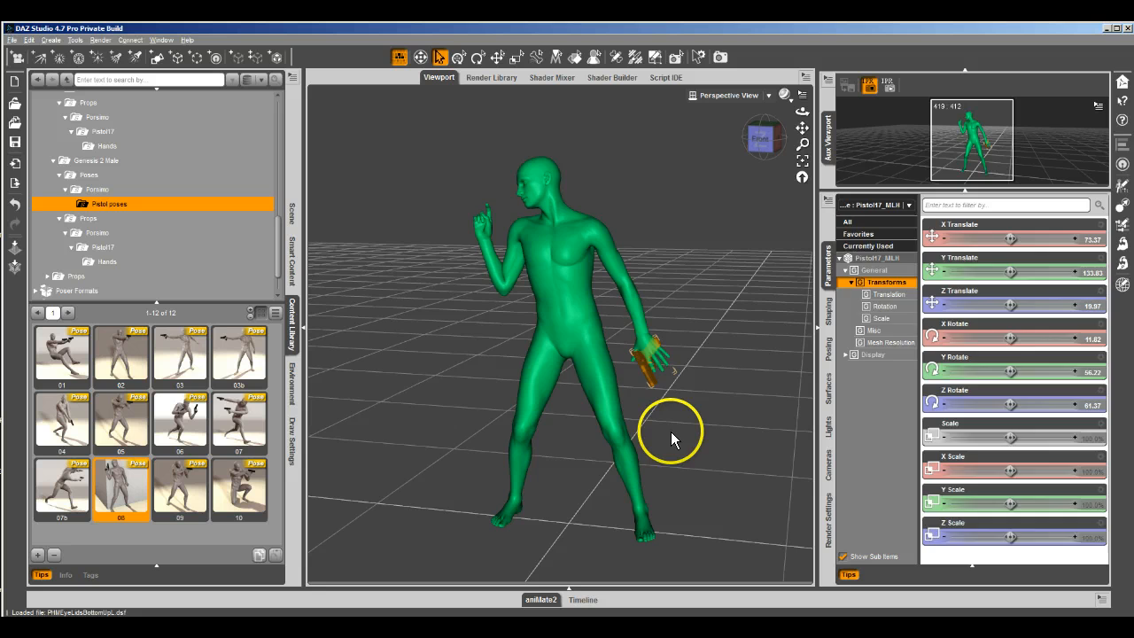
{"action": "left_click", "coordinate": [102, 261]}
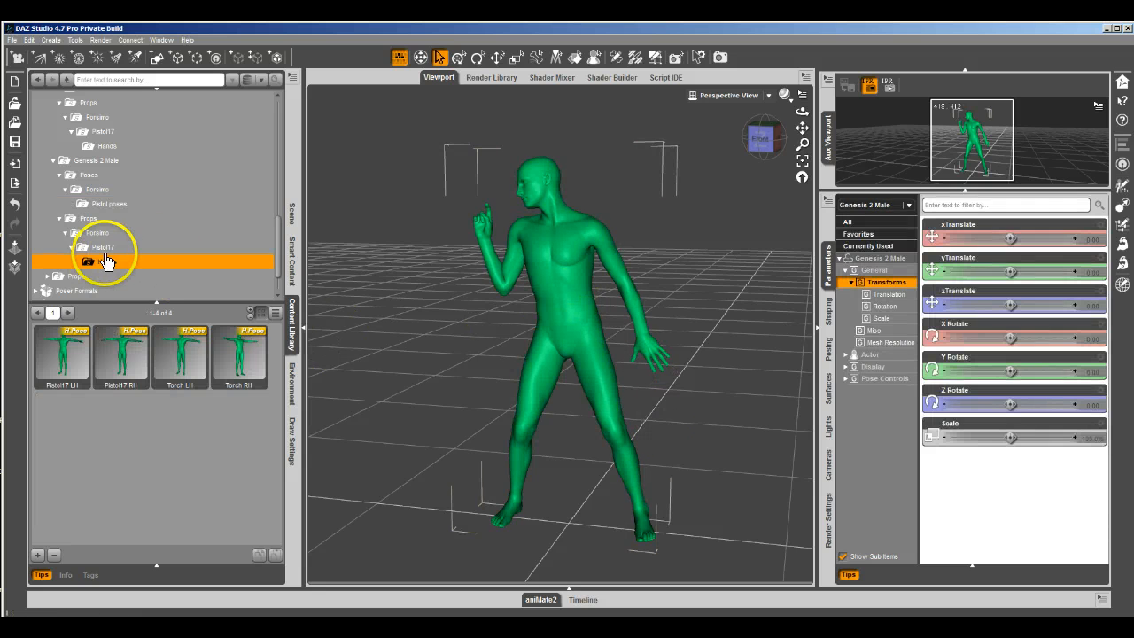
{"action": "left_click", "coordinate": [94, 248]}
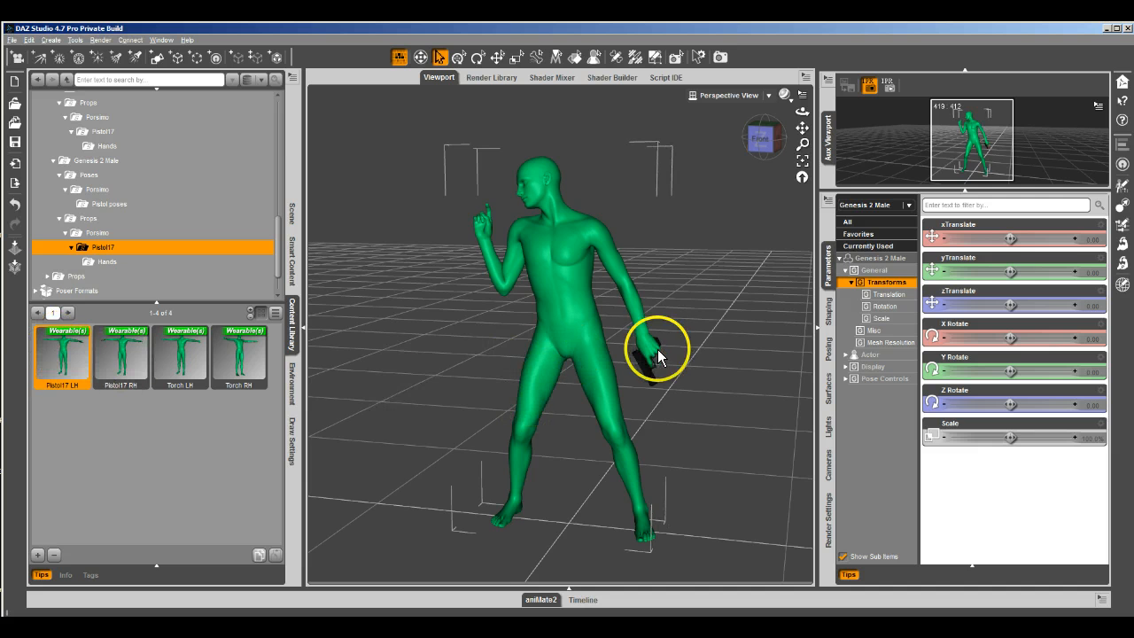
{"action": "mouse_move", "coordinate": [654, 443]}
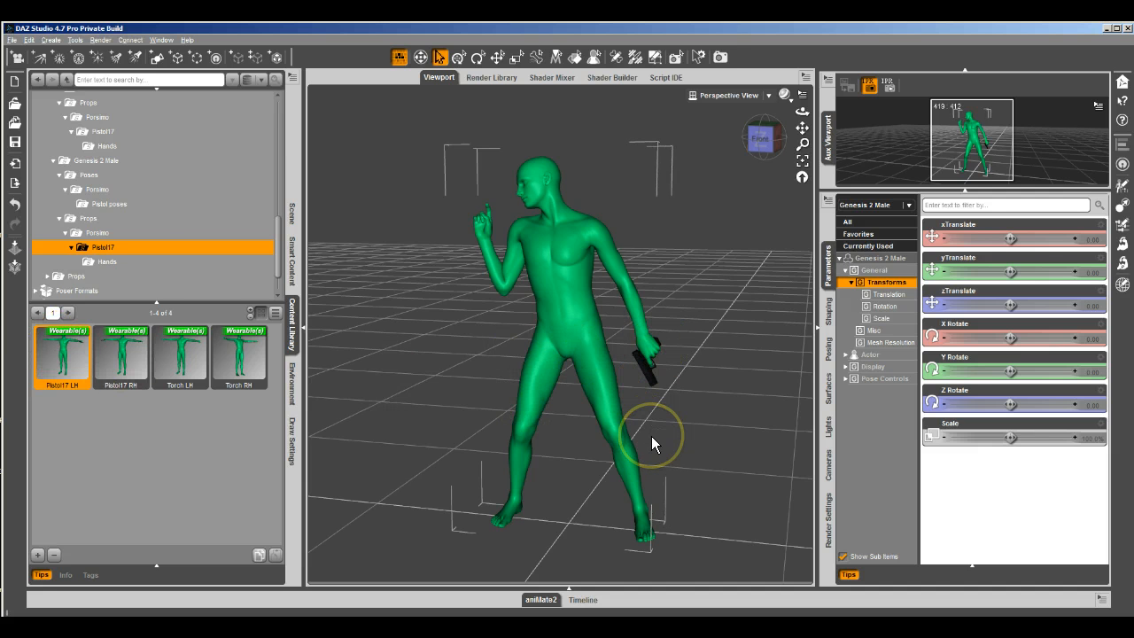
- Select pistol pose 08, then pick the Pistol17 LH preset from the Hands folder
{"action": "left_click", "coordinate": [108, 204]}
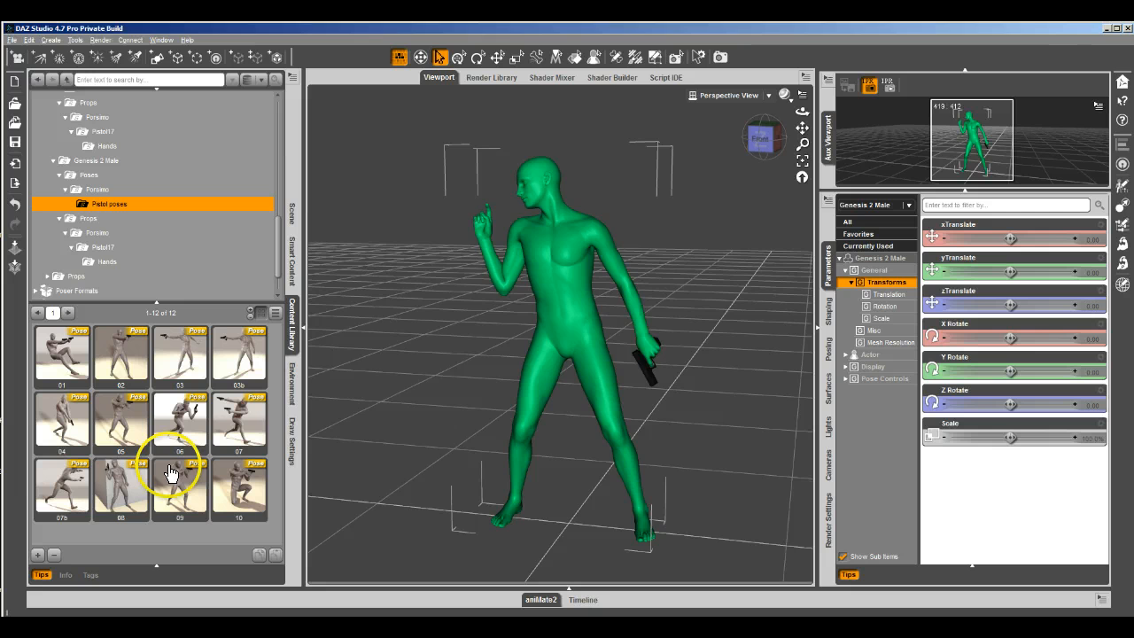
{"action": "left_click", "coordinate": [120, 489]}
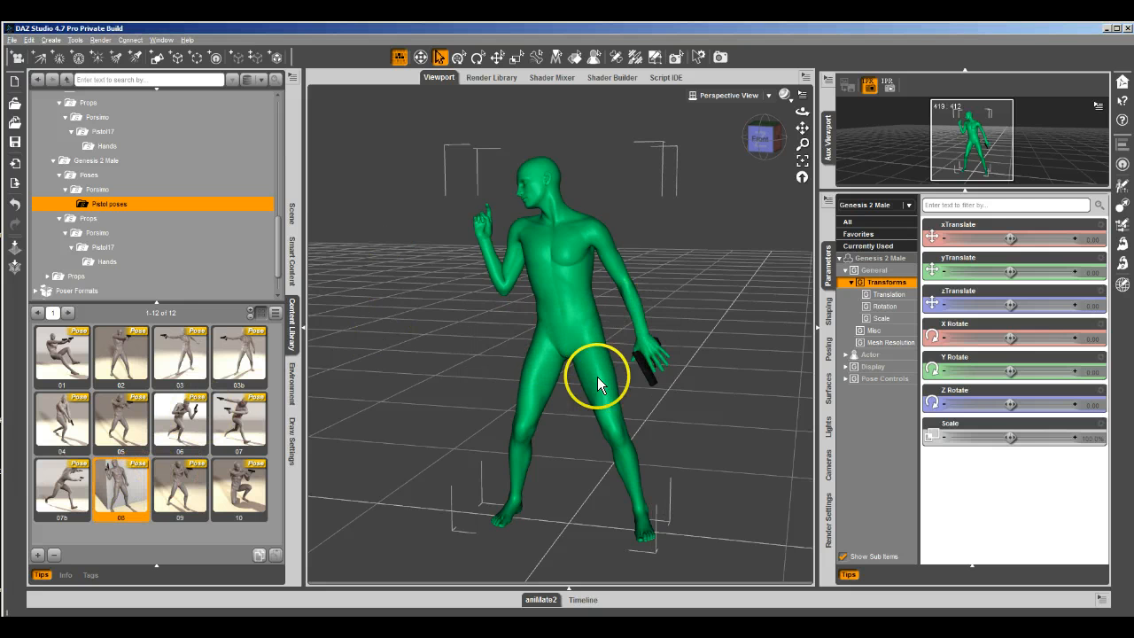
{"action": "left_click", "coordinate": [106, 261]}
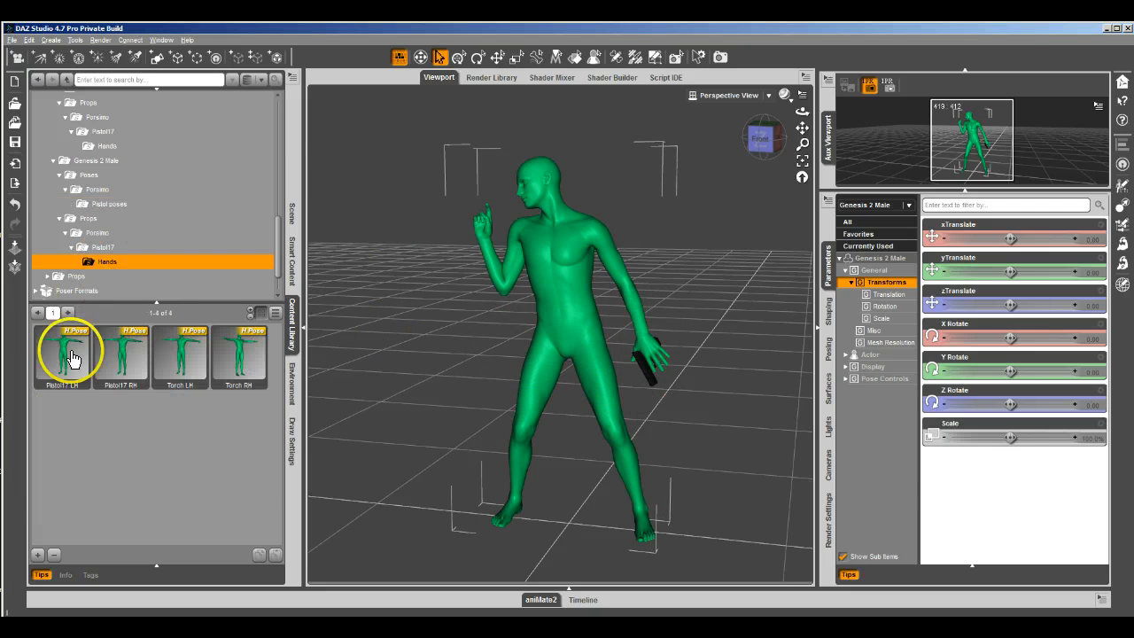
{"action": "mouse_move", "coordinate": [479, 438]}
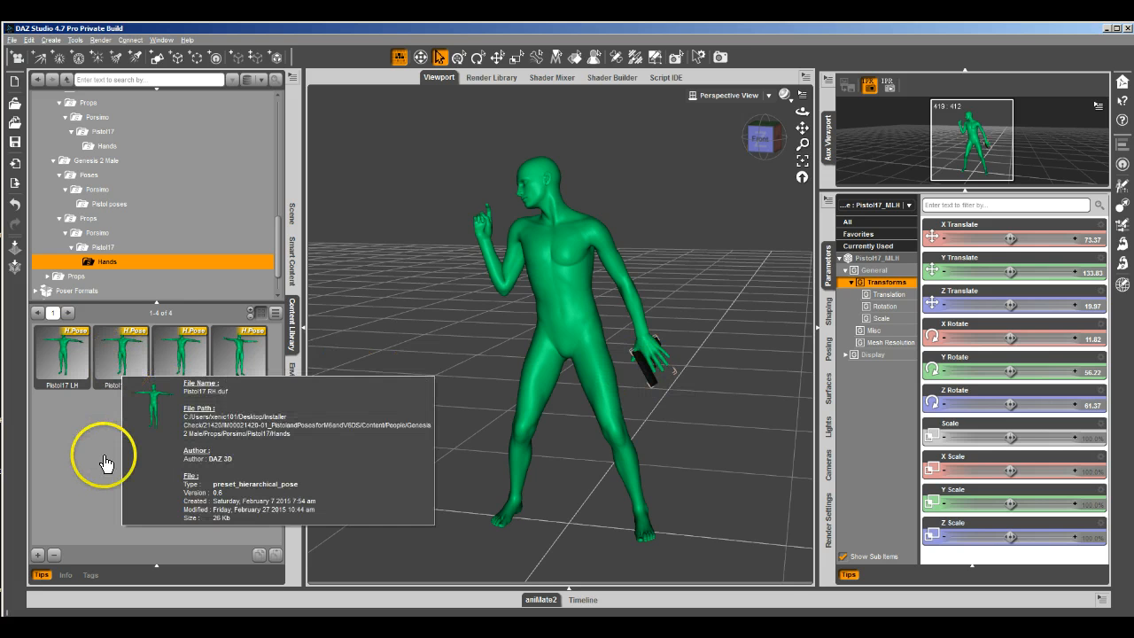
{"action": "left_click", "coordinate": [119, 354]}
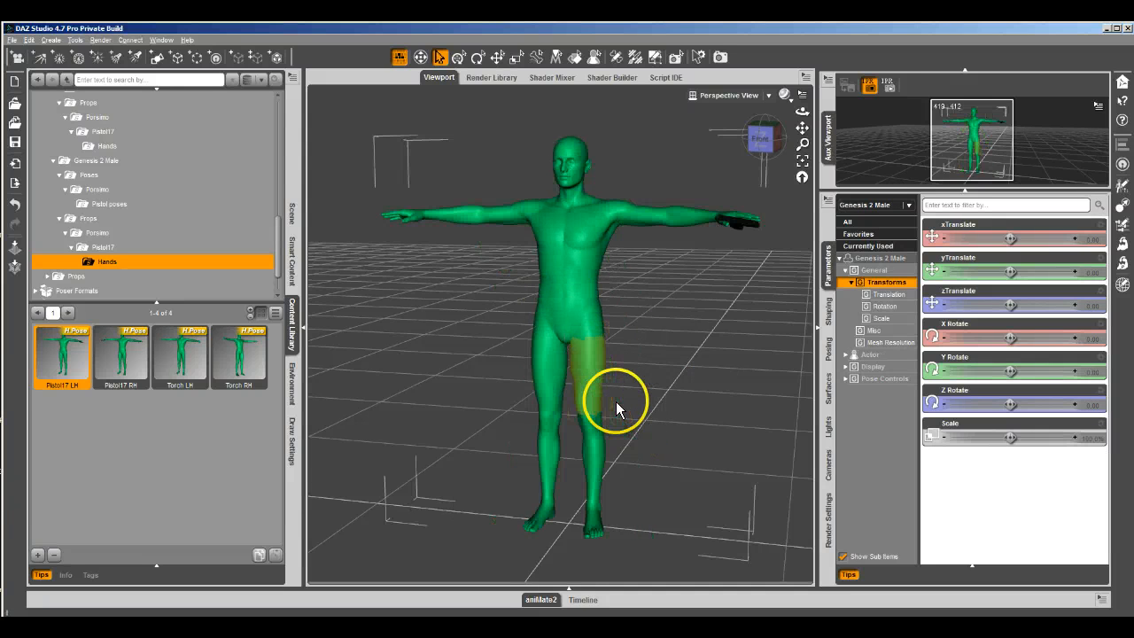
{"action": "mouse_move", "coordinate": [742, 221]}
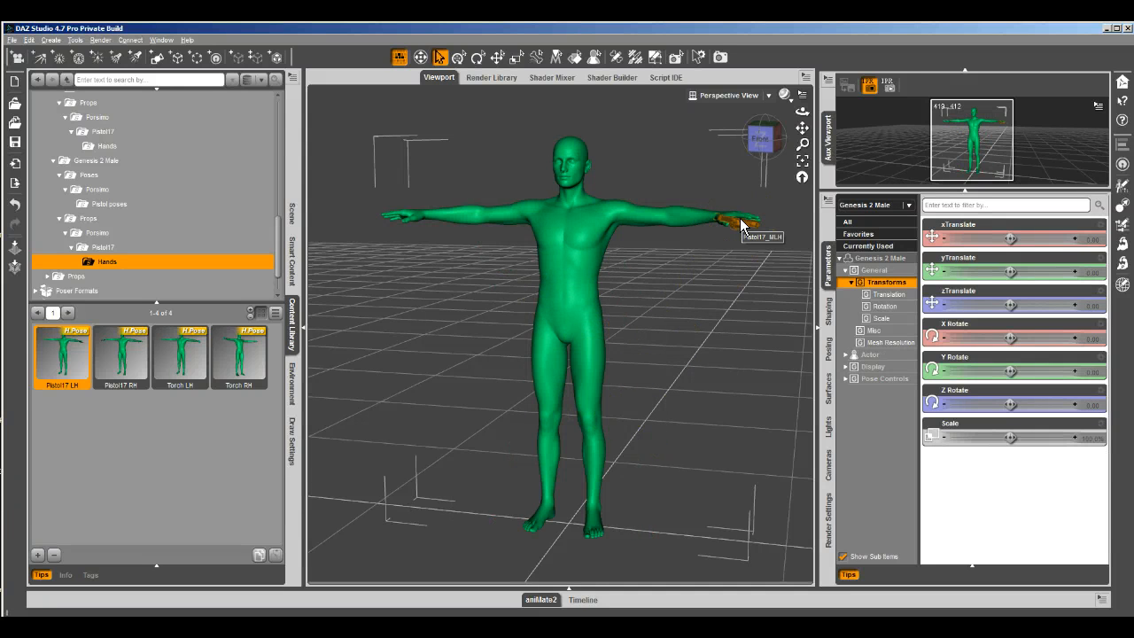